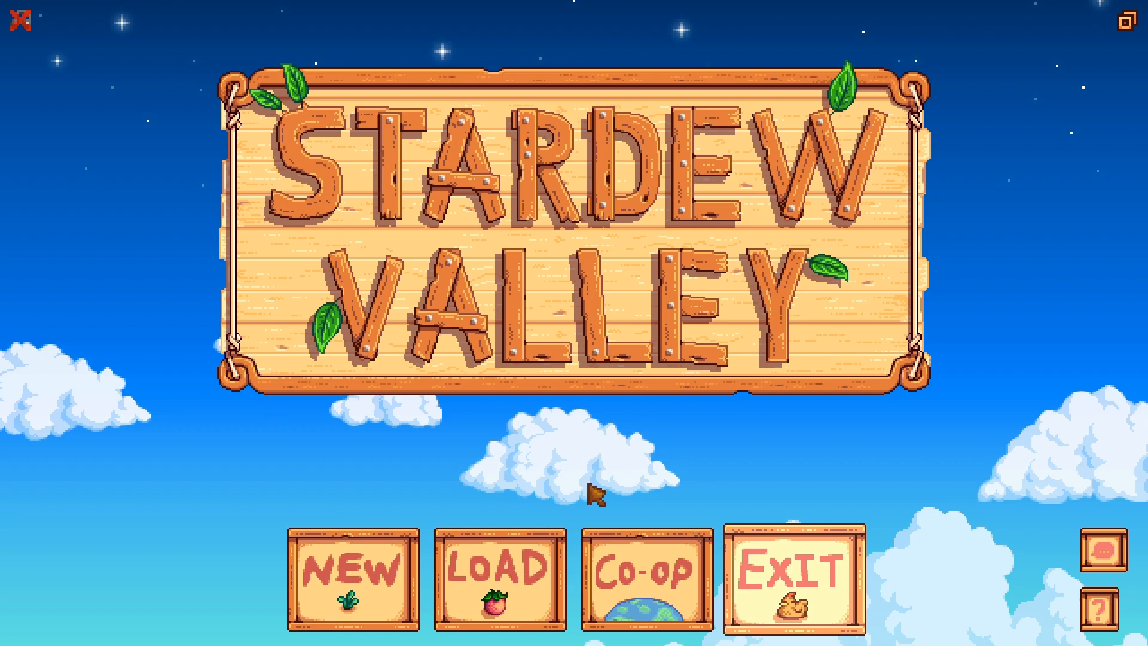
{"action": "mouse_move", "coordinate": [507, 496]}
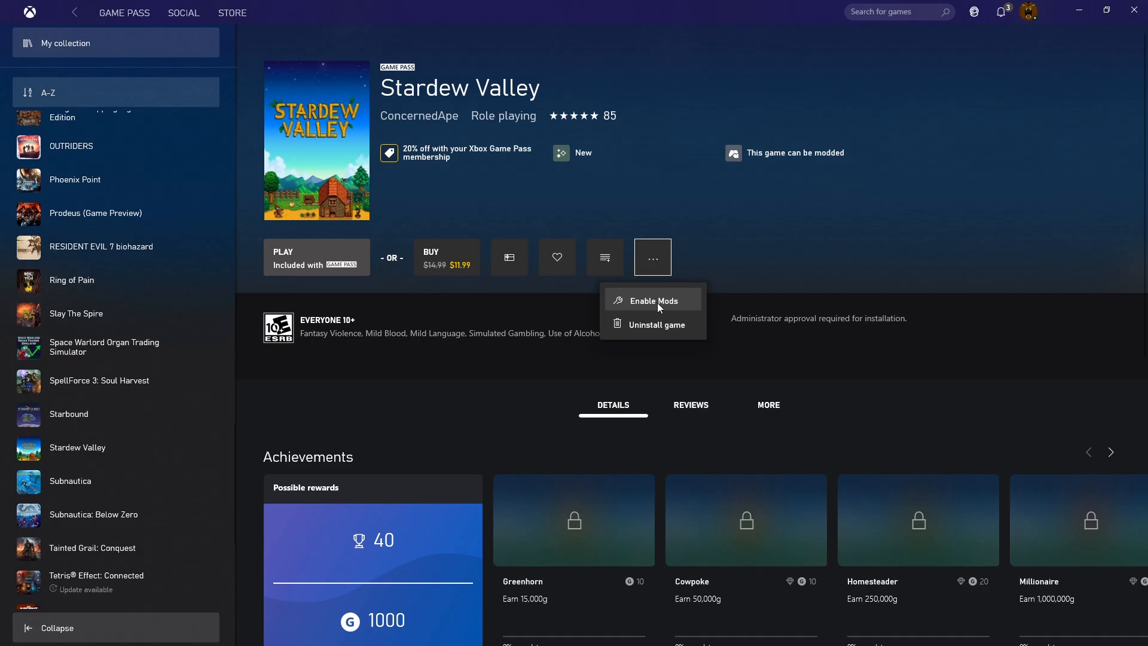
Enable mods for Stardew Valley and browse its install folder under ModifiableWindowsApps
{"action": "left_click", "coordinate": [648, 302]}
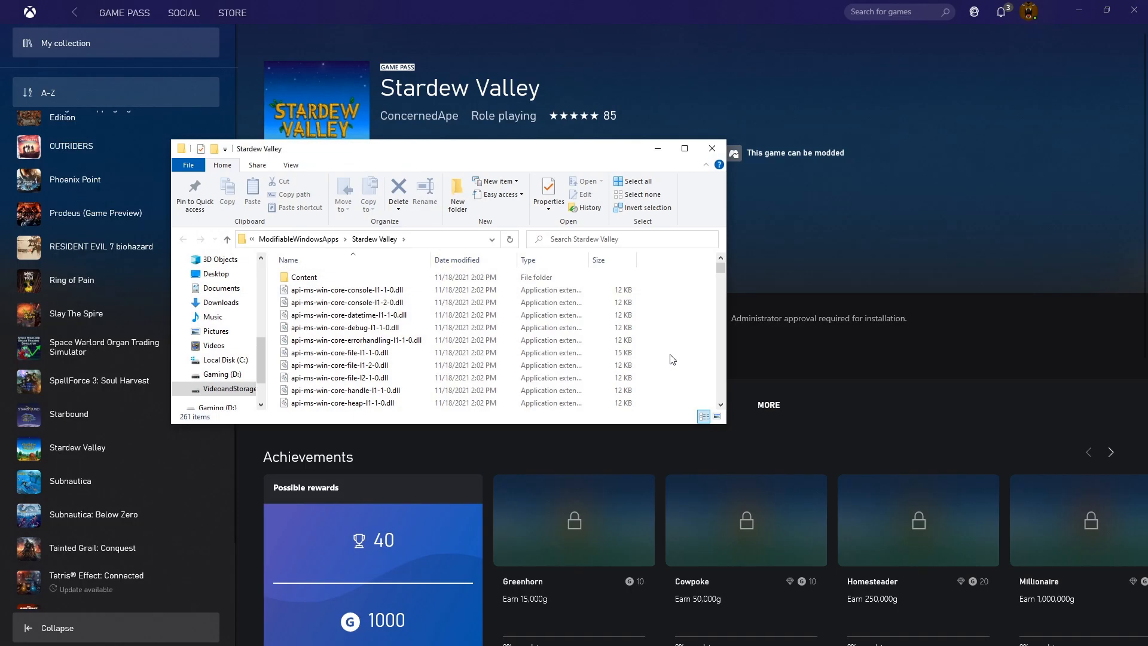
{"action": "left_click", "coordinate": [346, 327]}
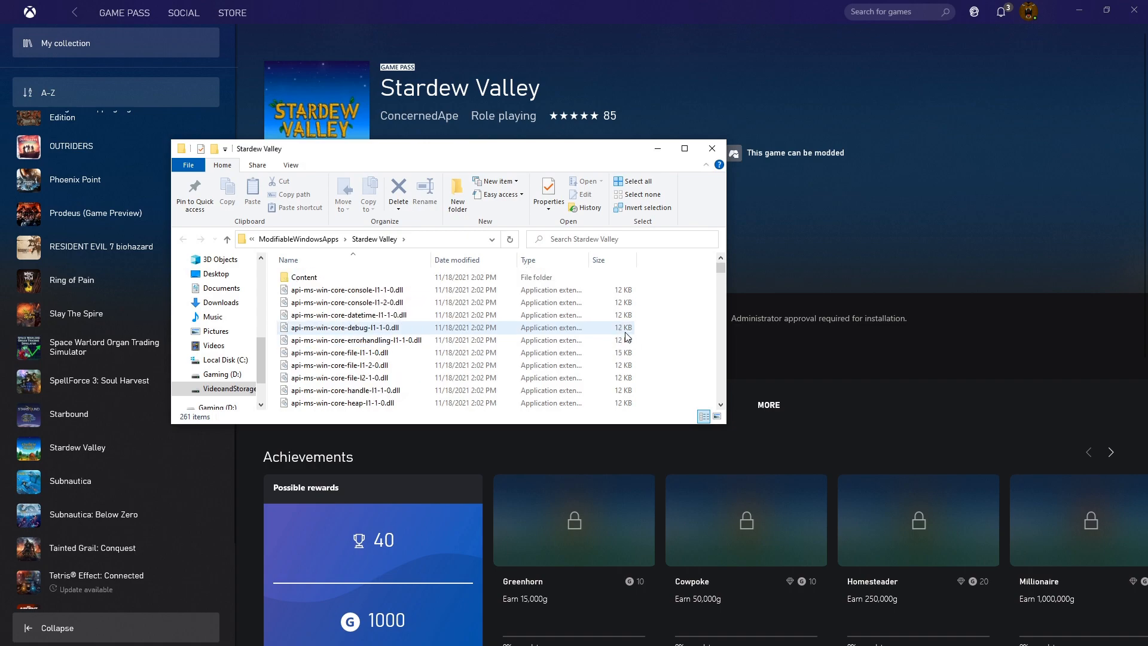
{"action": "scroll", "scroll_direction": "down", "scroll_amount": 3}
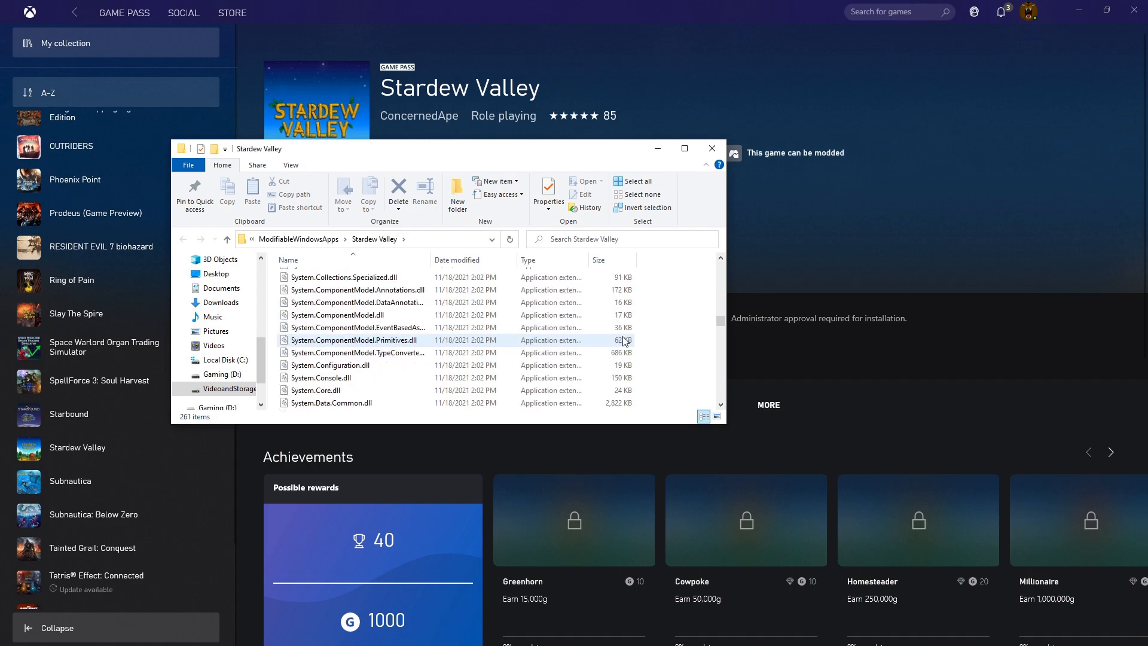
{"action": "scroll", "scroll_direction": "down", "scroll_amount": 3}
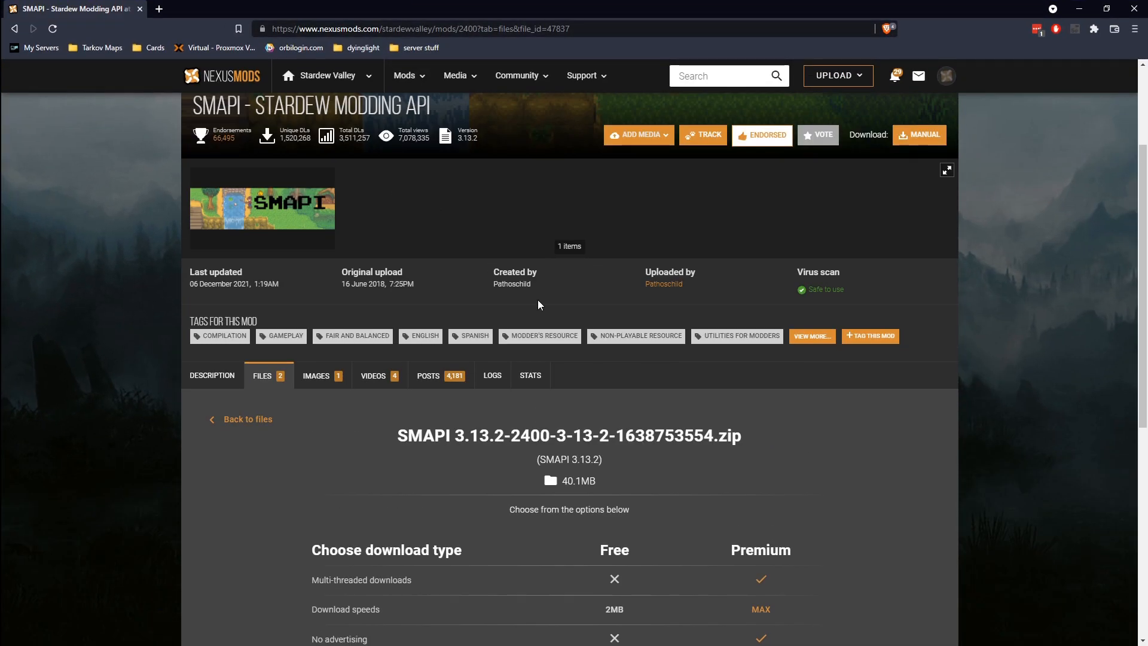
Download the SMAPI 3.13.2 zip via Slow Download and save it into Downloads
{"action": "scroll", "scroll_direction": "down", "scroll_amount": 3}
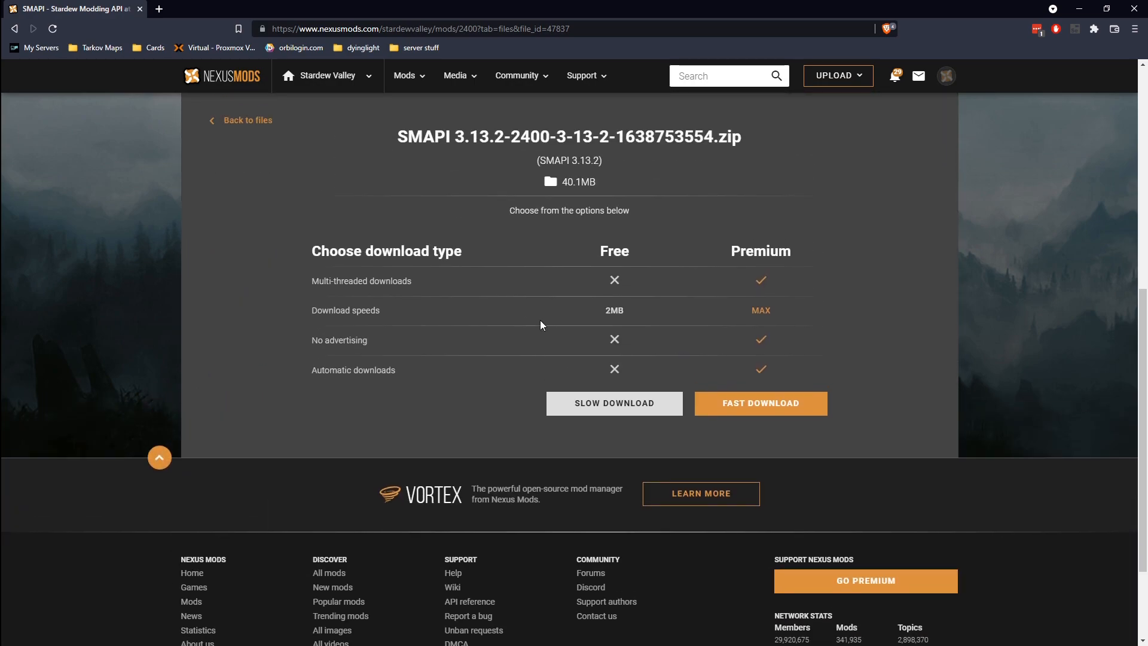
{"action": "left_click", "coordinate": [613, 403]}
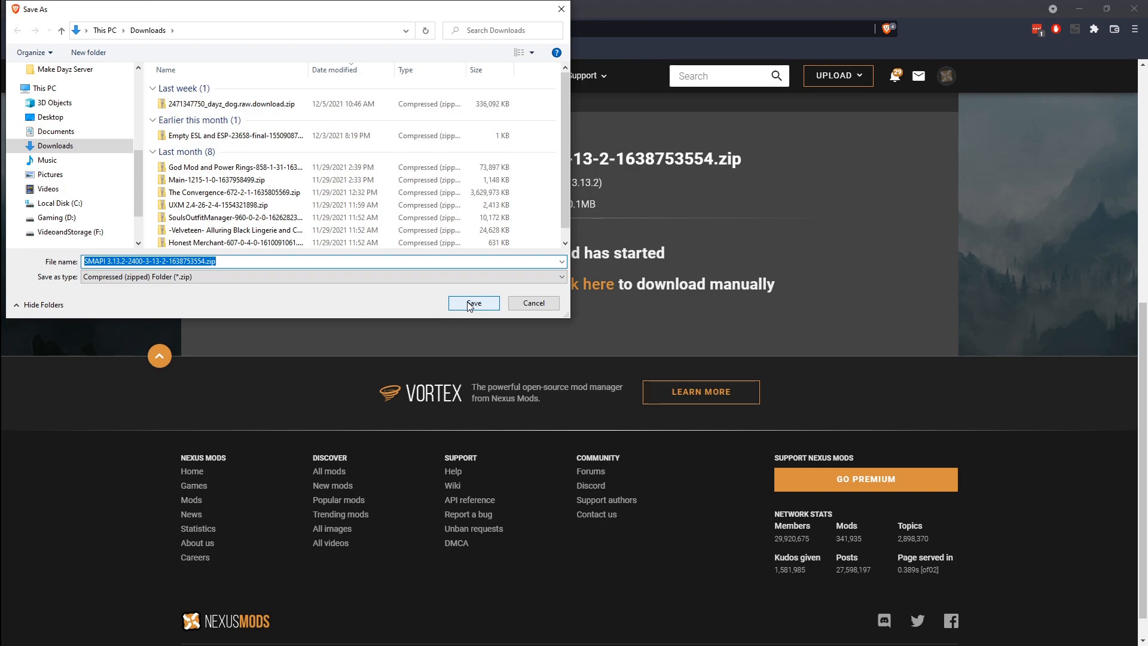
{"action": "left_click", "coordinate": [474, 302]}
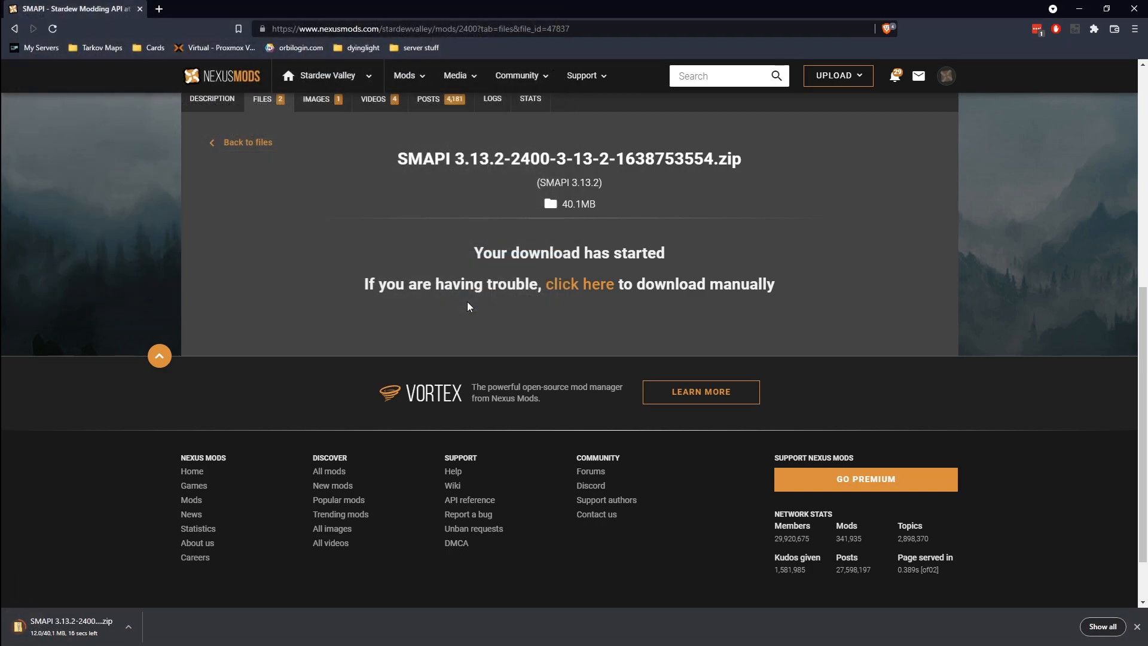
Review SMAPI's Description page and its list of dependent mods
{"action": "scroll", "scroll_direction": "up", "scroll_amount": 3}
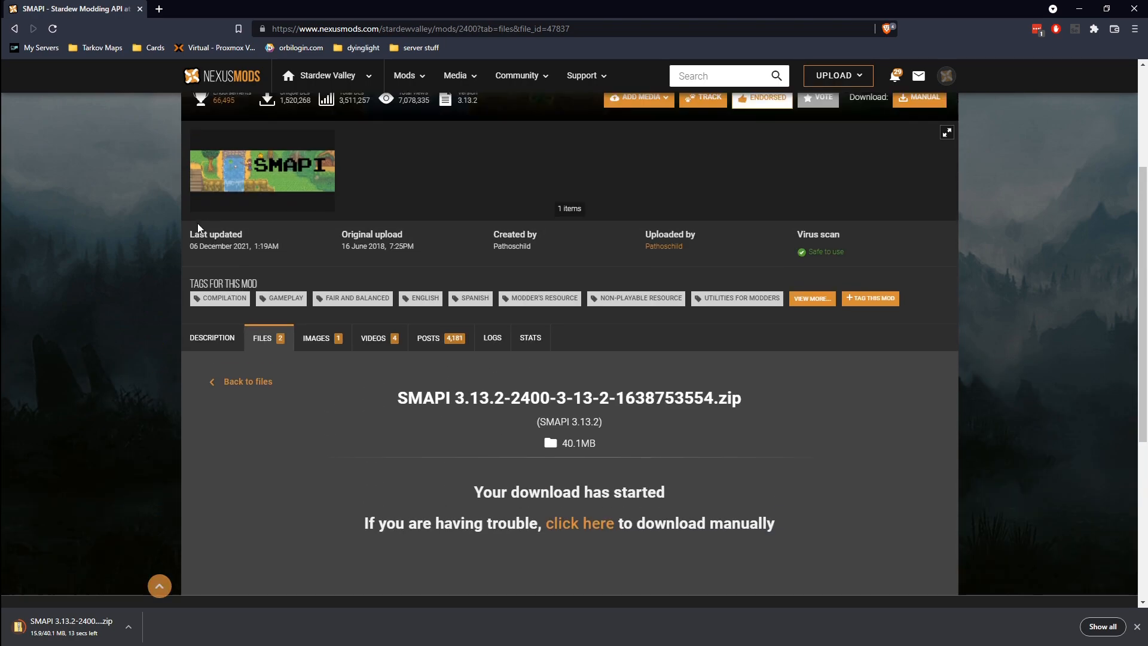
{"action": "left_click", "coordinate": [213, 337]}
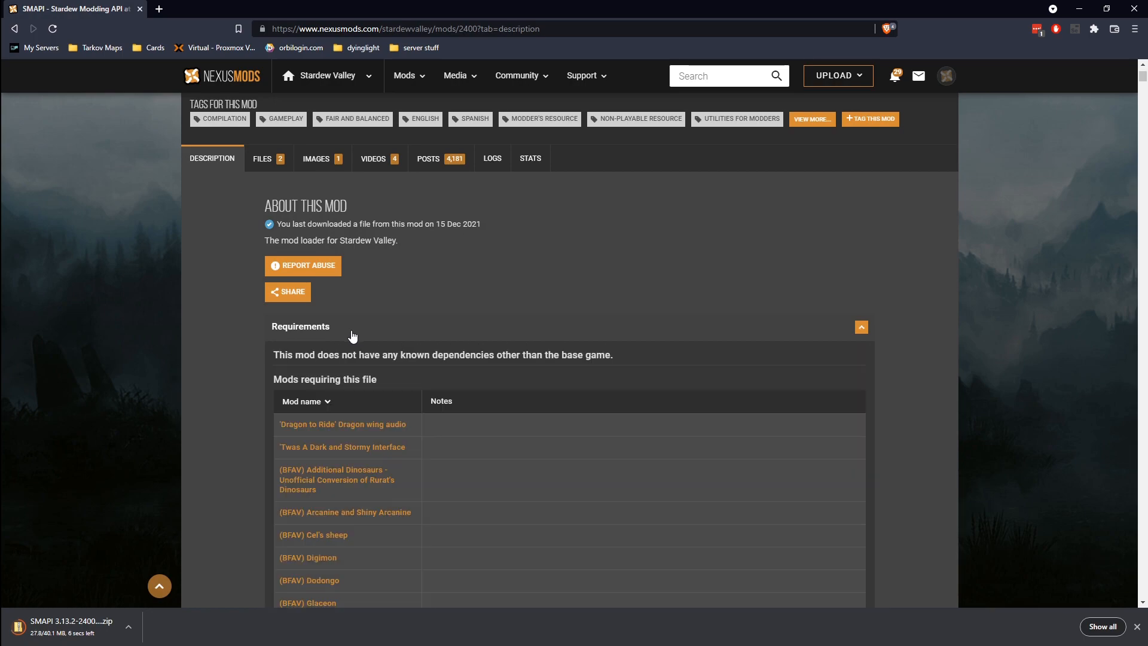
{"action": "scroll", "scroll_direction": "down", "scroll_amount": 3}
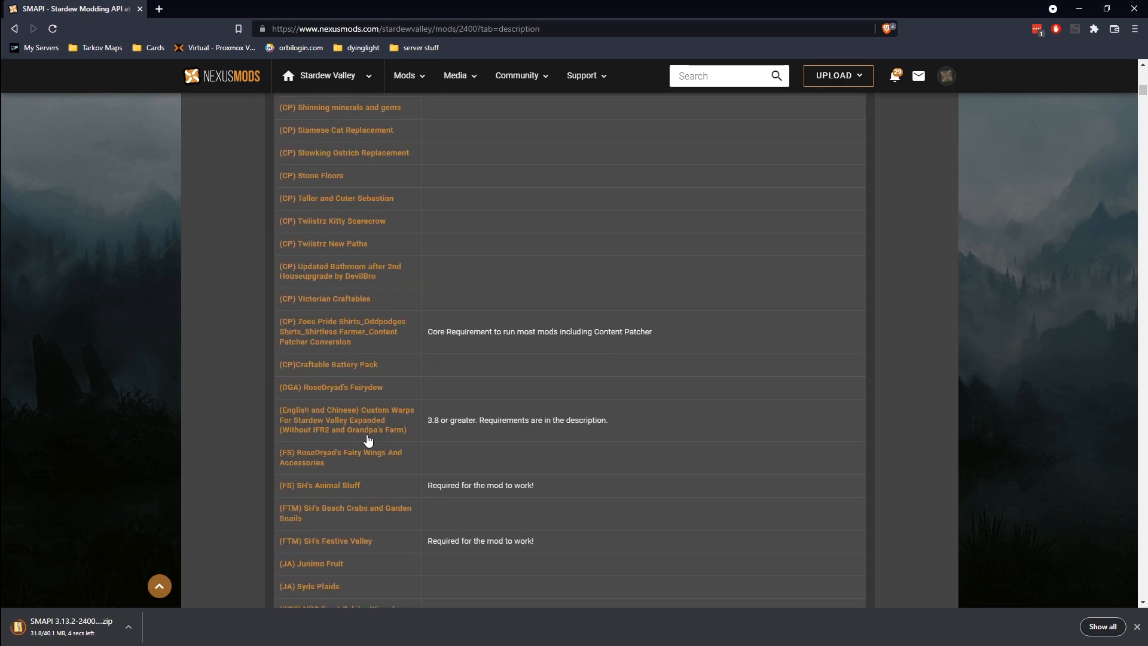
{"action": "scroll", "scroll_direction": "up", "scroll_amount": 3}
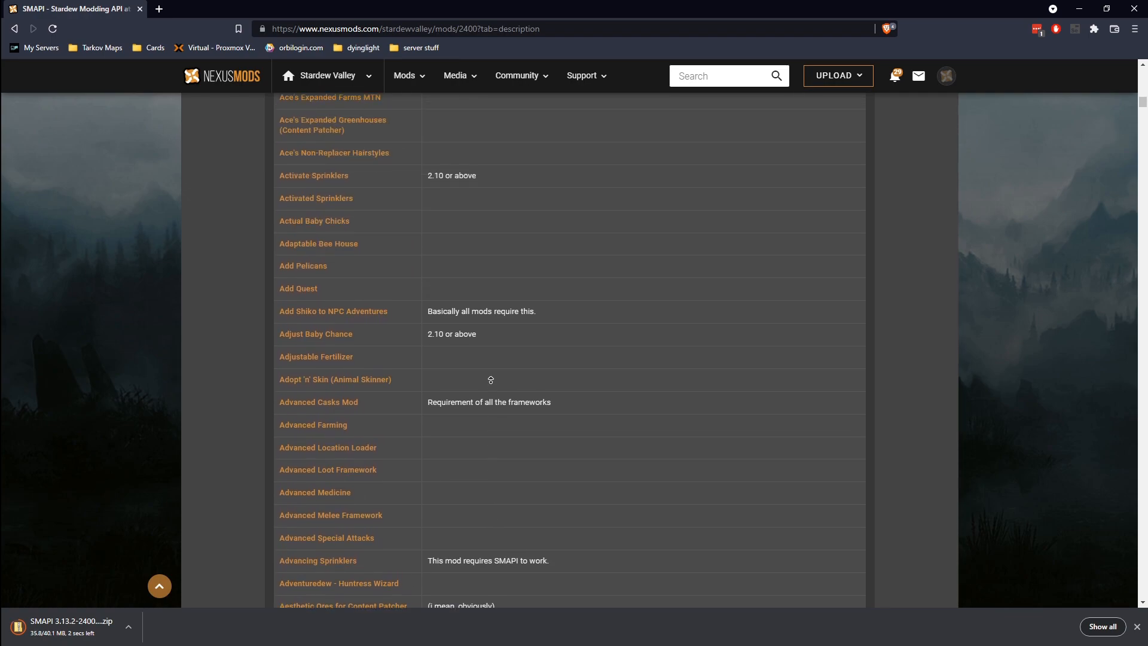
{"action": "scroll", "scroll_direction": "down", "scroll_amount": 3}
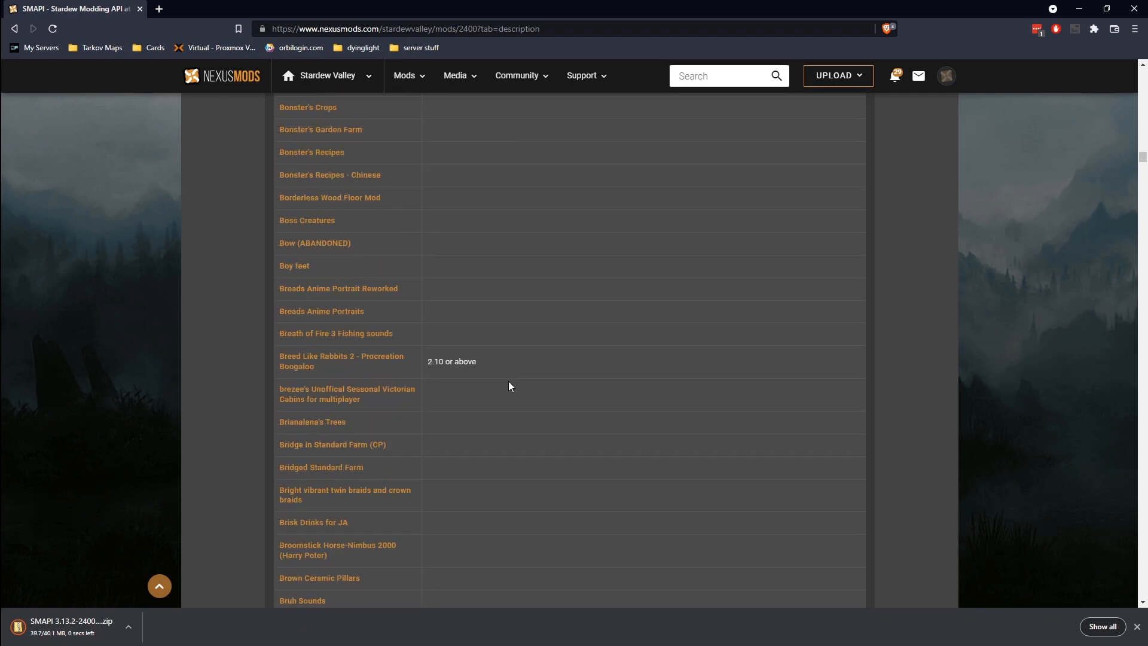
{"action": "scroll", "scroll_direction": "down", "scroll_amount": 3}
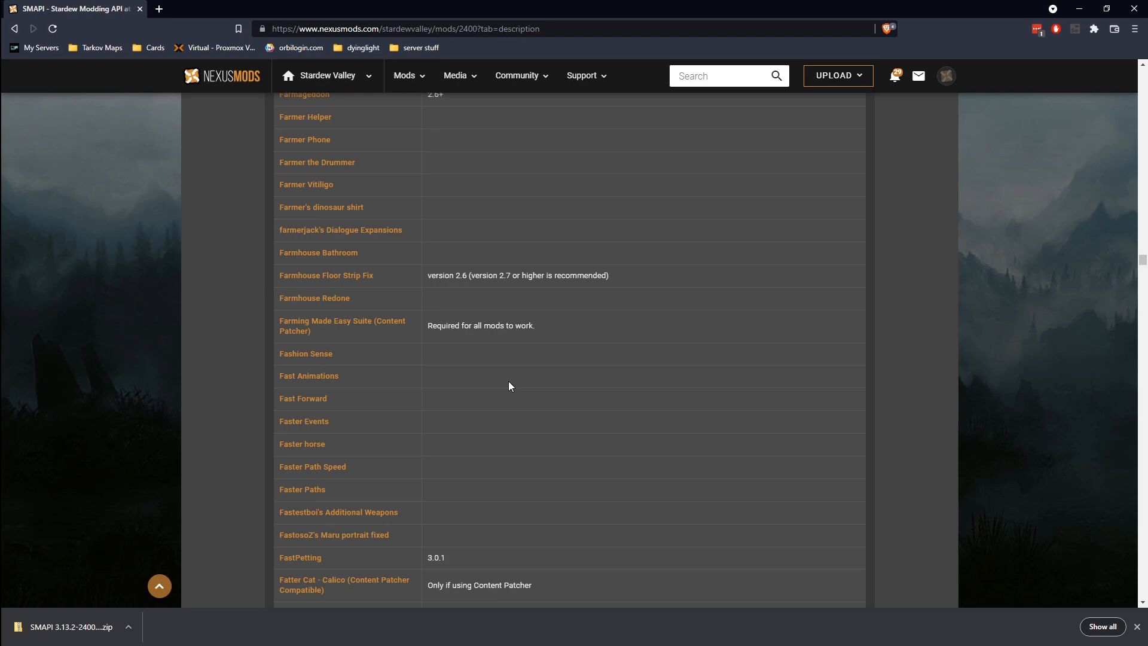
{"action": "scroll", "scroll_direction": "down", "scroll_amount": 3}
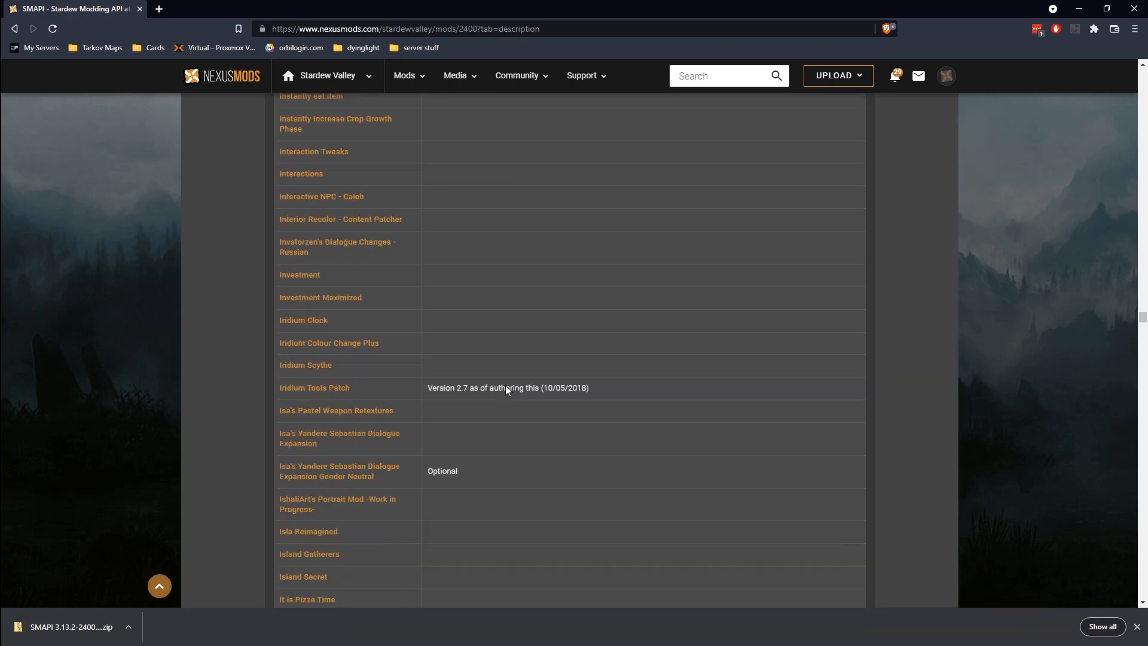
{"action": "right_click", "coordinate": [505, 389]}
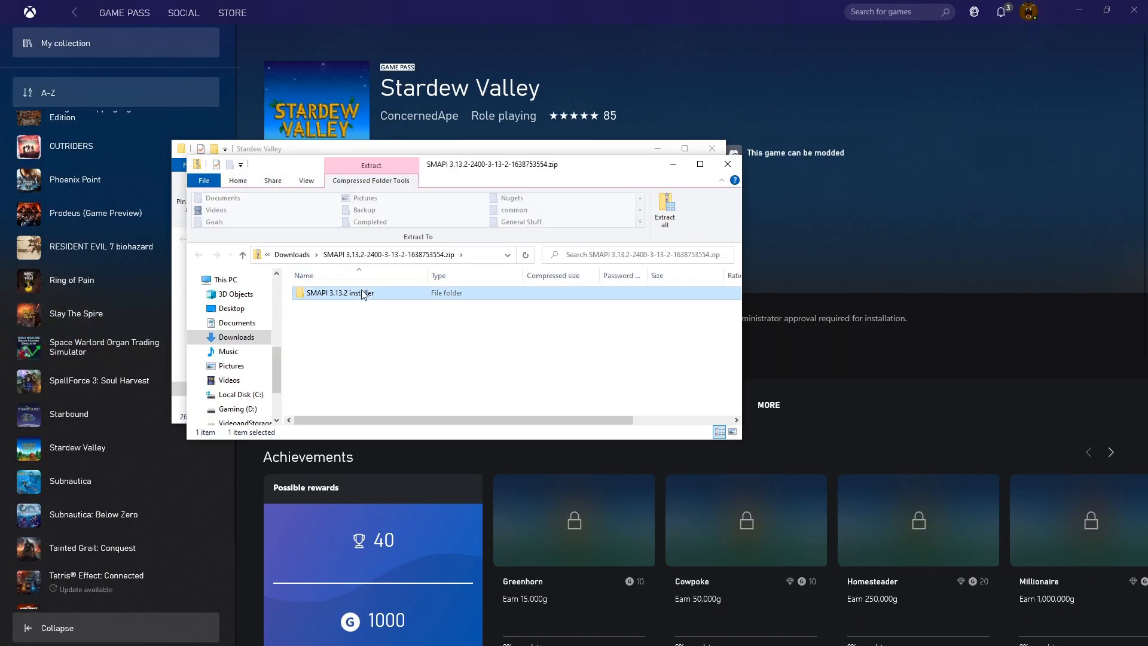
Copy the SMAPI 3.13.2 installer folder to the desktop and run 'install on Windows.bat'
{"action": "right_click", "coordinate": [340, 293]}
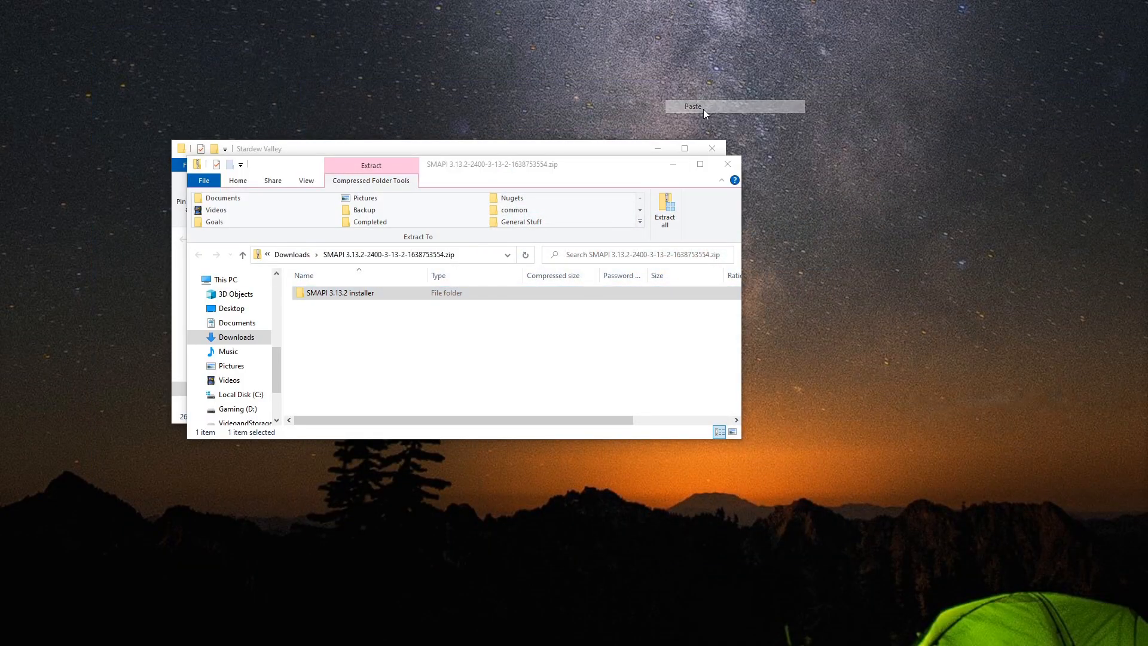
{"action": "left_click", "coordinate": [693, 106]}
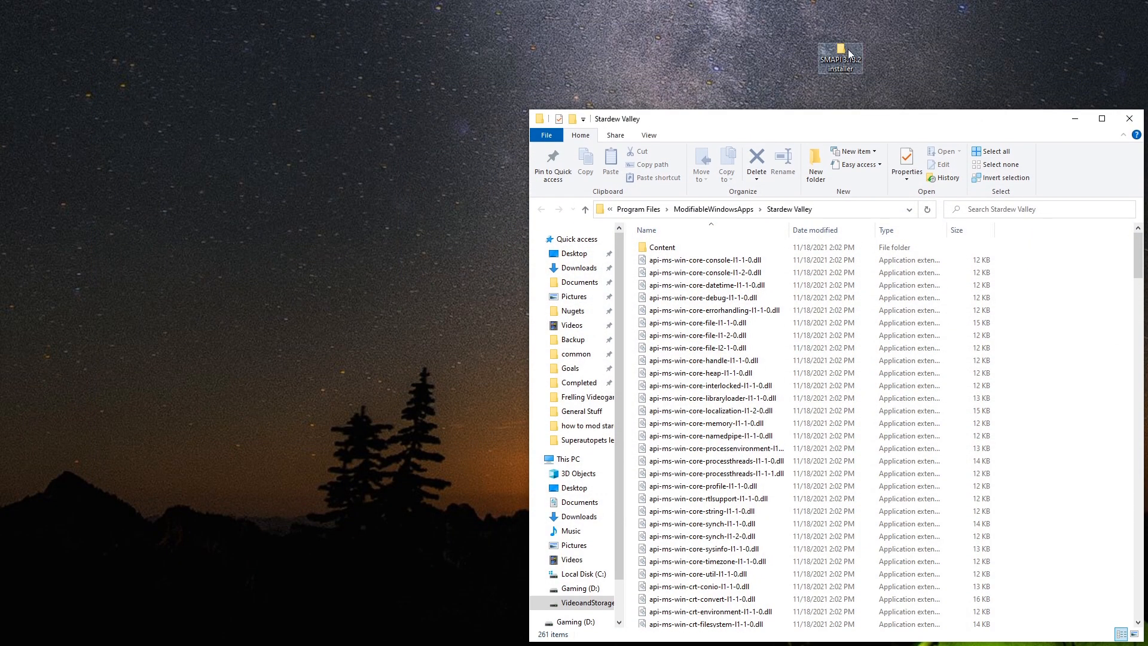
{"action": "double_click", "coordinate": [839, 55]}
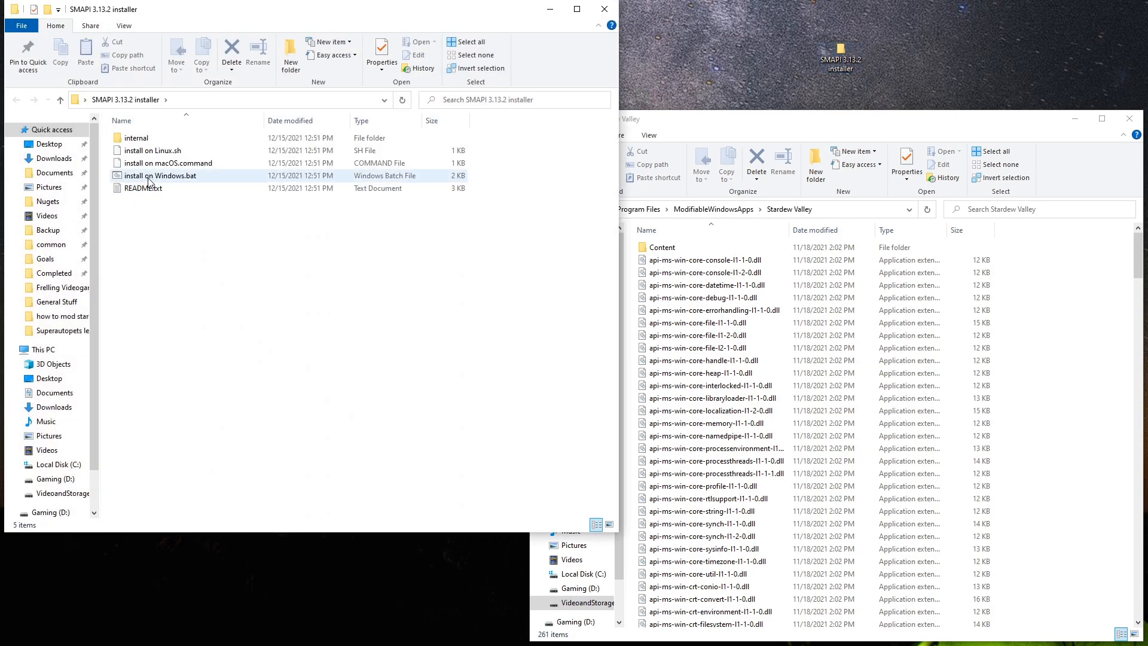
{"action": "double_click", "coordinate": [162, 175]}
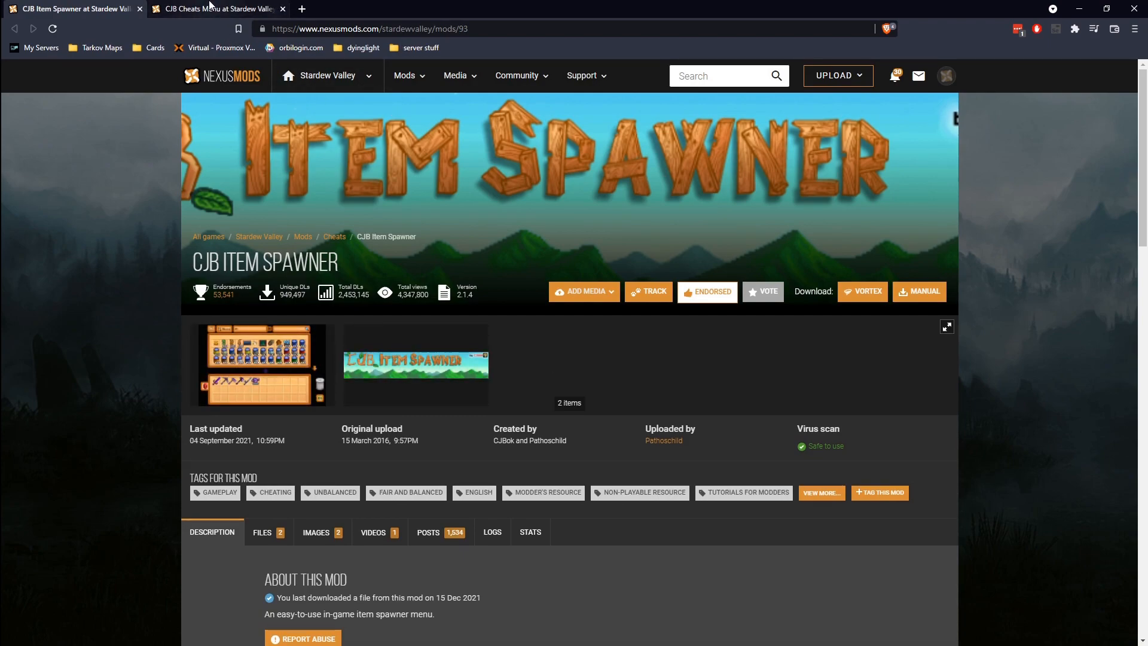
Switch to the CJB Cheats Menu mod page beside CJB Item Spawner
{"action": "left_click", "coordinate": [216, 9]}
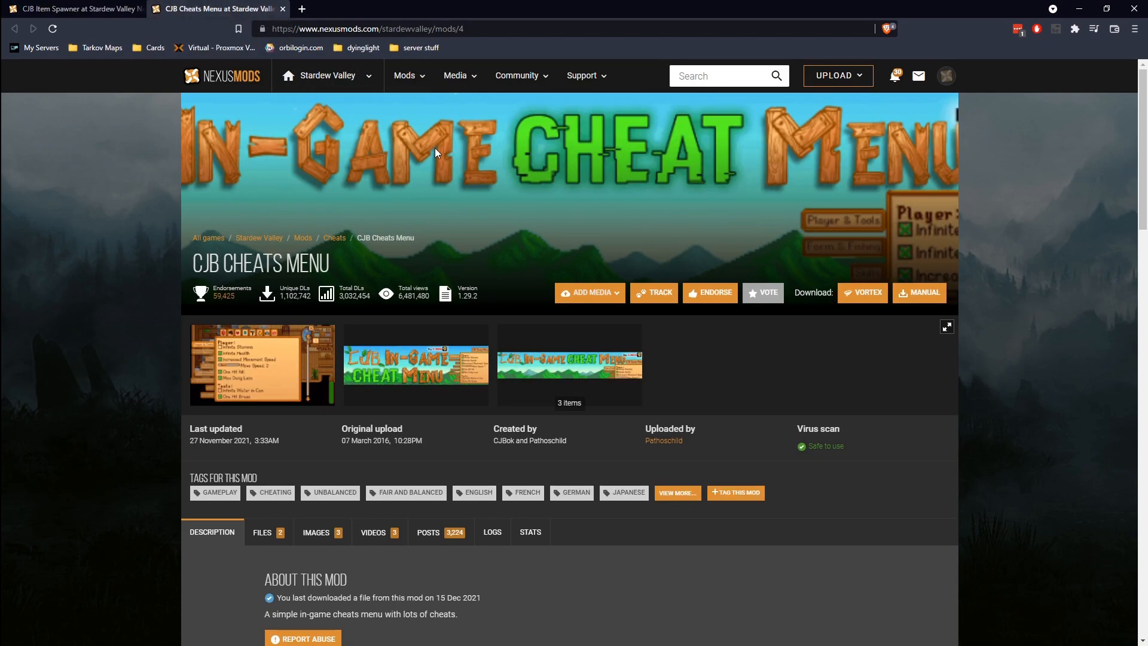
{"action": "mouse_move", "coordinate": [402, 148]}
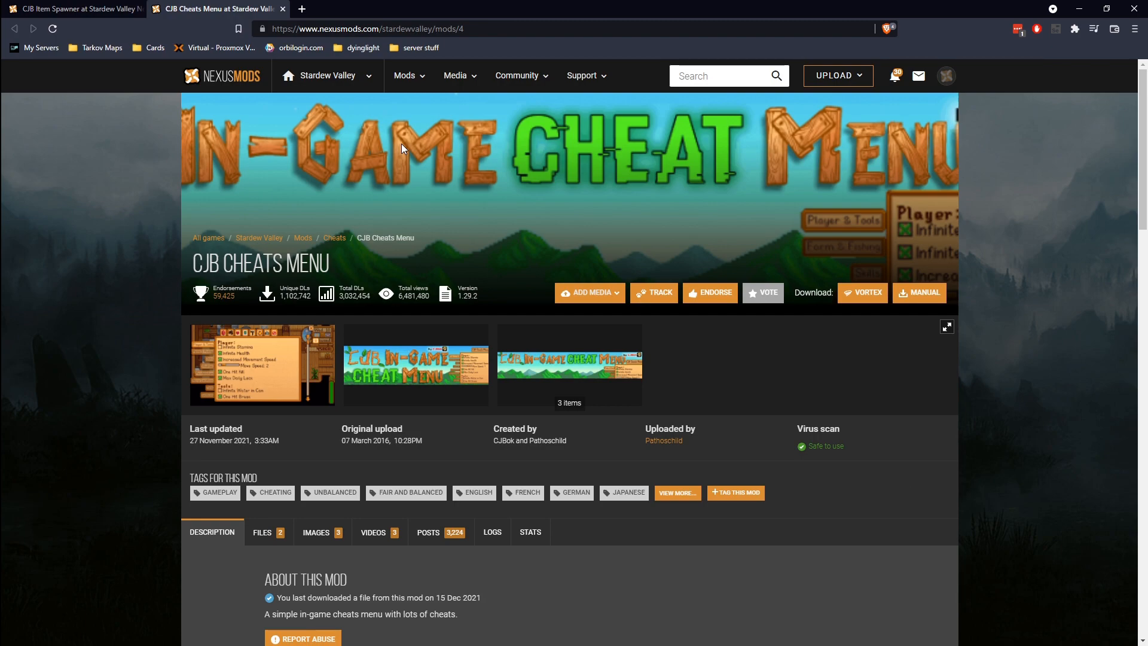
{"action": "mouse_move", "coordinate": [1106, 6]}
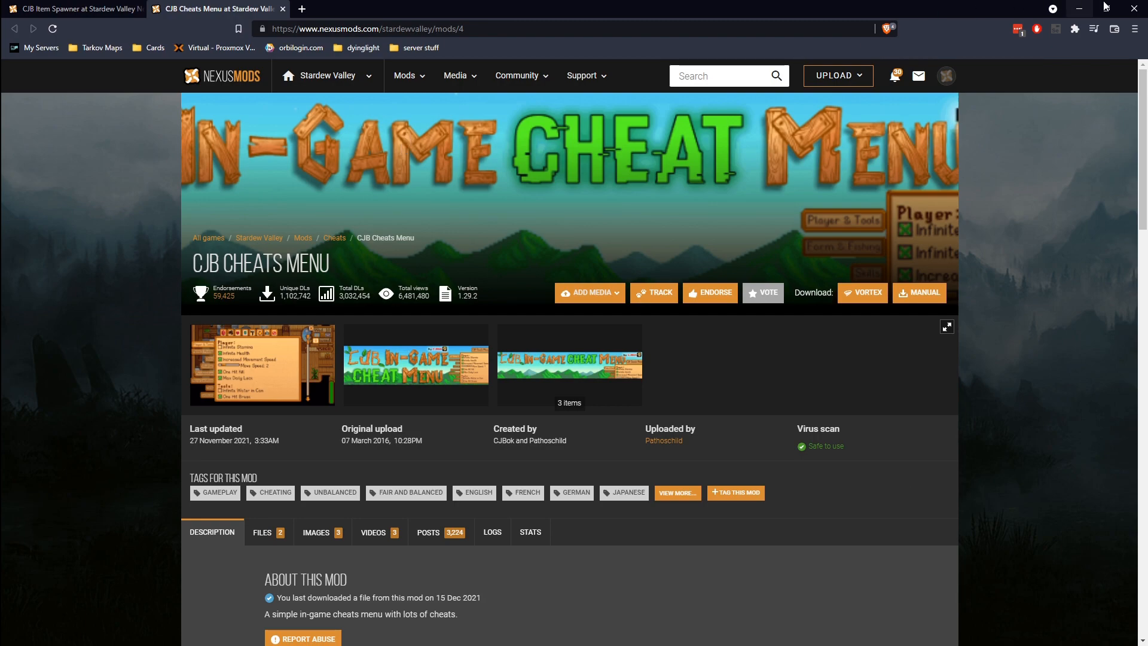
{"action": "mouse_move", "coordinate": [1134, 8]}
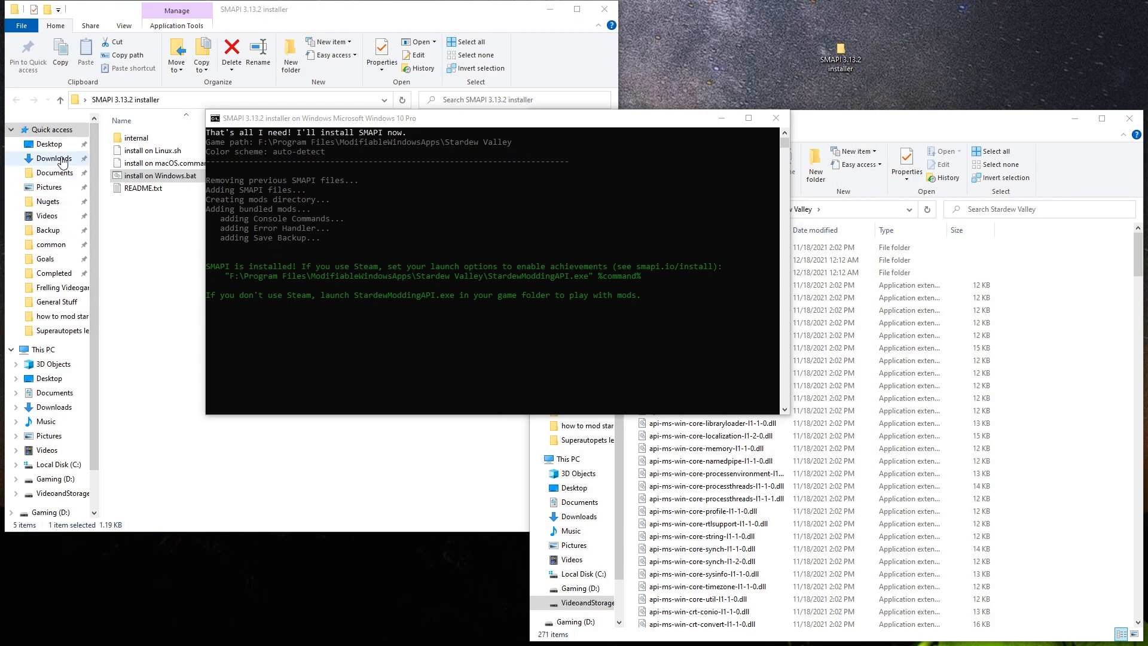
Extract the CJB Item Spawner and CJB Cheats Menu zips from Downloads into Stardew Valley\Mods
{"action": "left_click", "coordinate": [52, 407]}
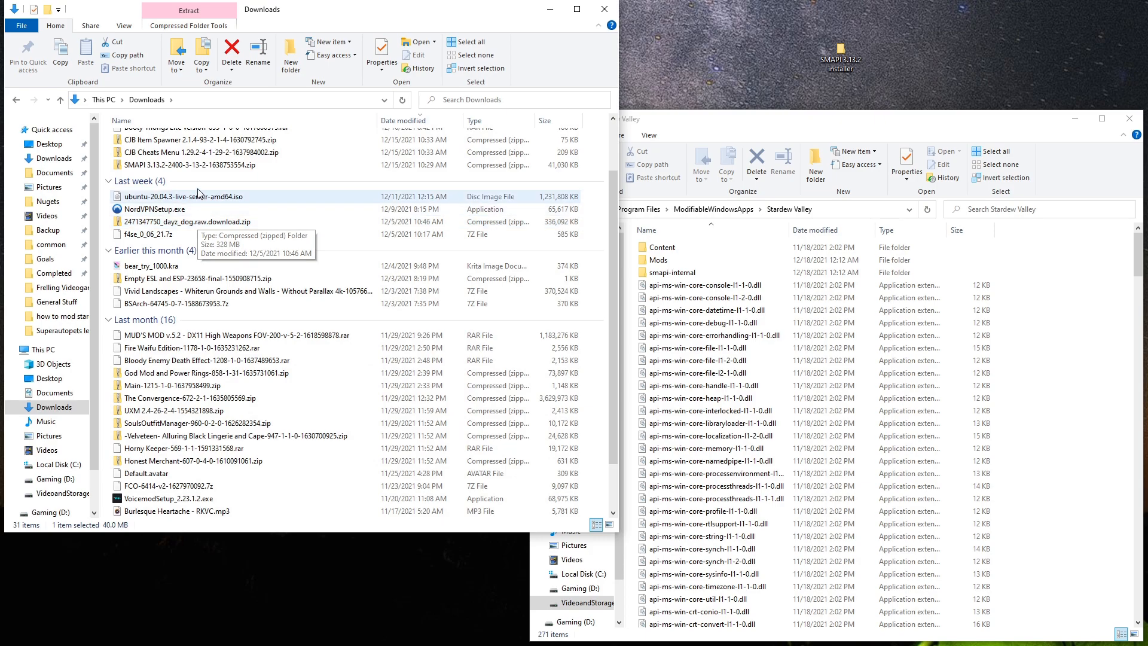
{"action": "double_click", "coordinate": [188, 140]}
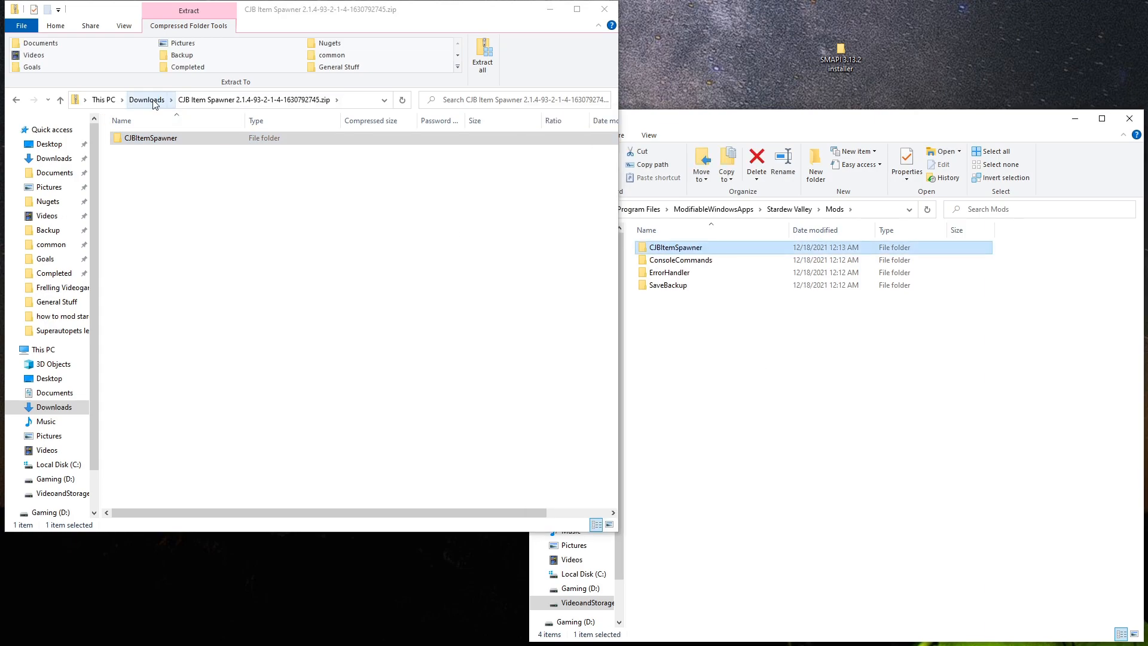
{"action": "left_click", "coordinate": [146, 99]}
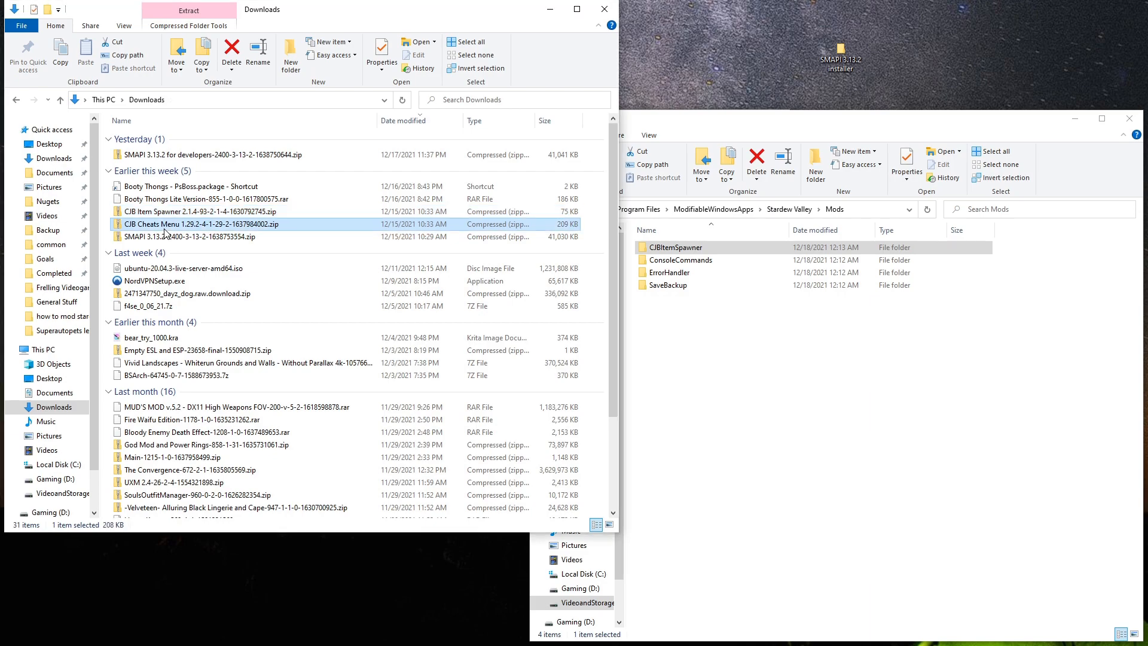
{"action": "double_click", "coordinate": [187, 224]}
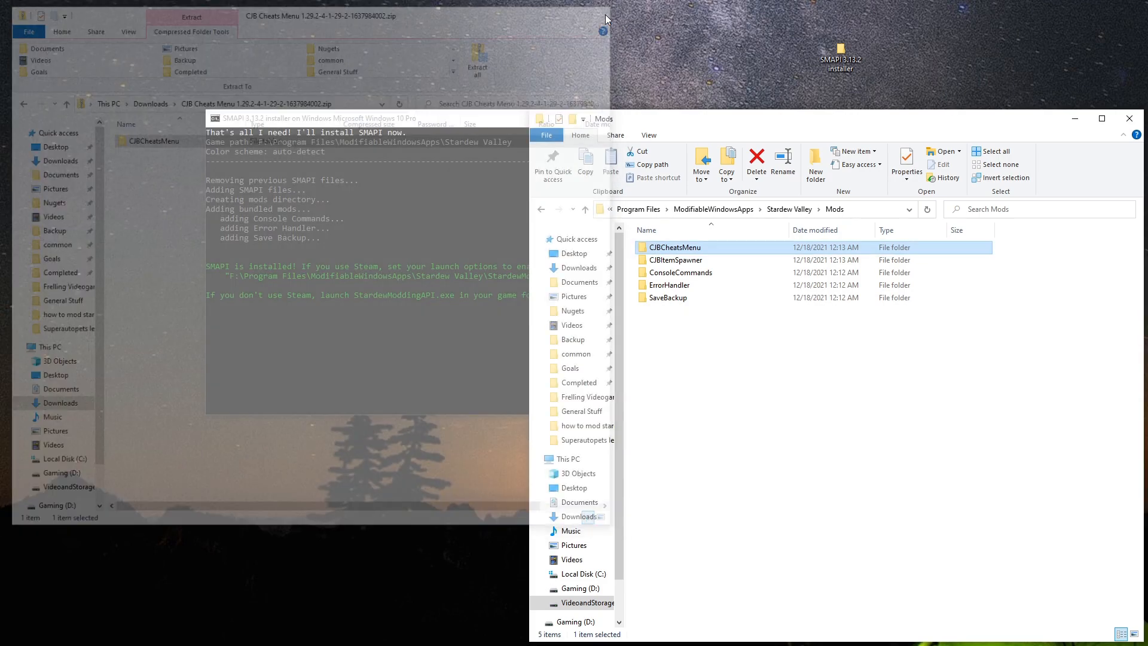
{"action": "left_click", "coordinate": [586, 208]}
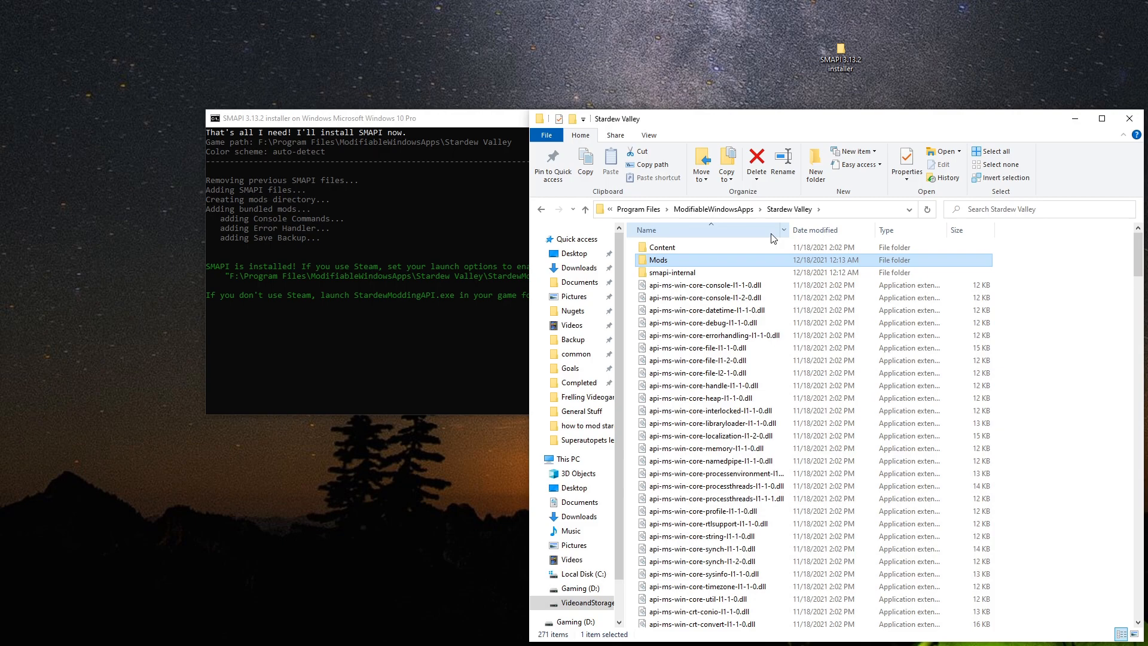
{"action": "mouse_move", "coordinate": [850, 435]}
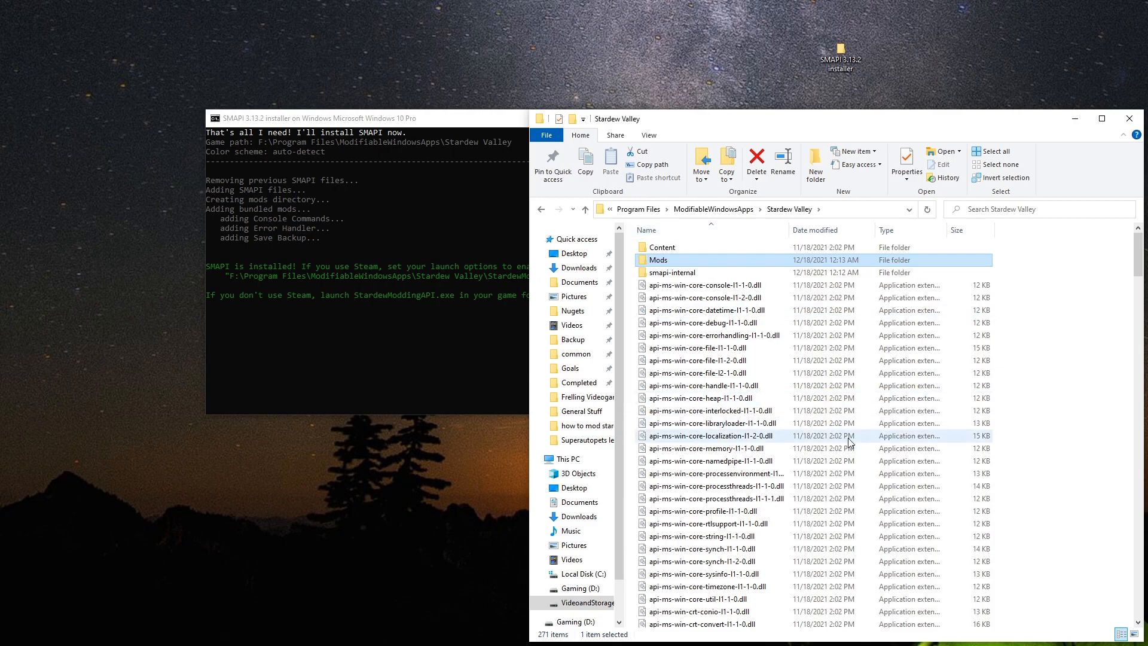
{"action": "scroll", "scroll_direction": "down", "scroll_amount": 3}
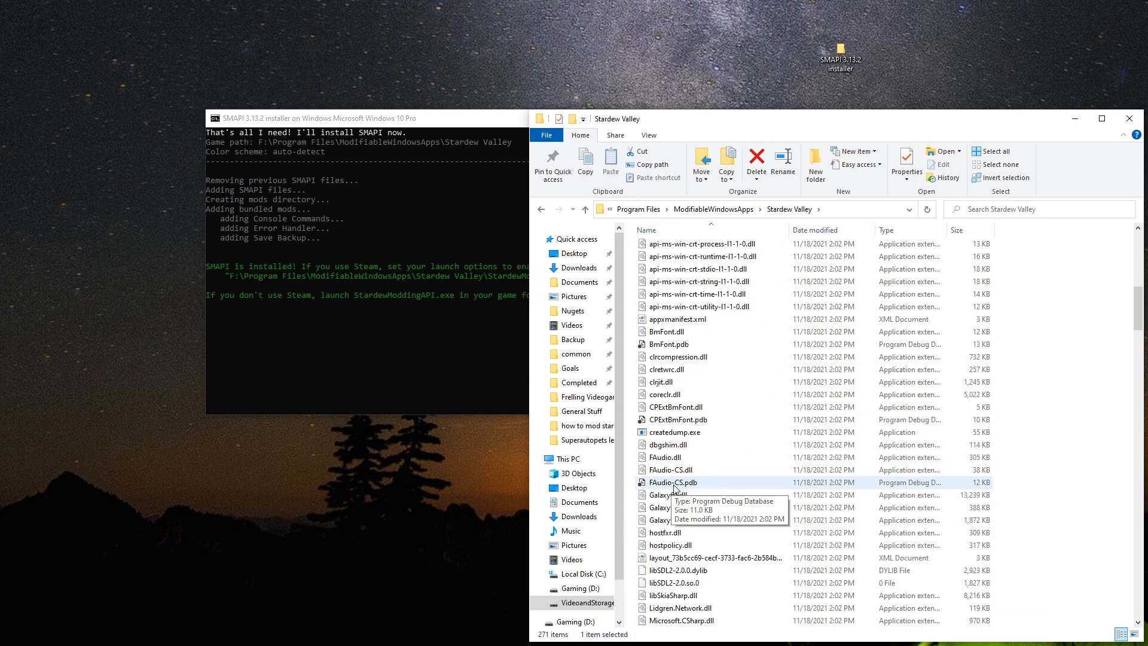
{"action": "scroll", "scroll_direction": "down", "scroll_amount": 3}
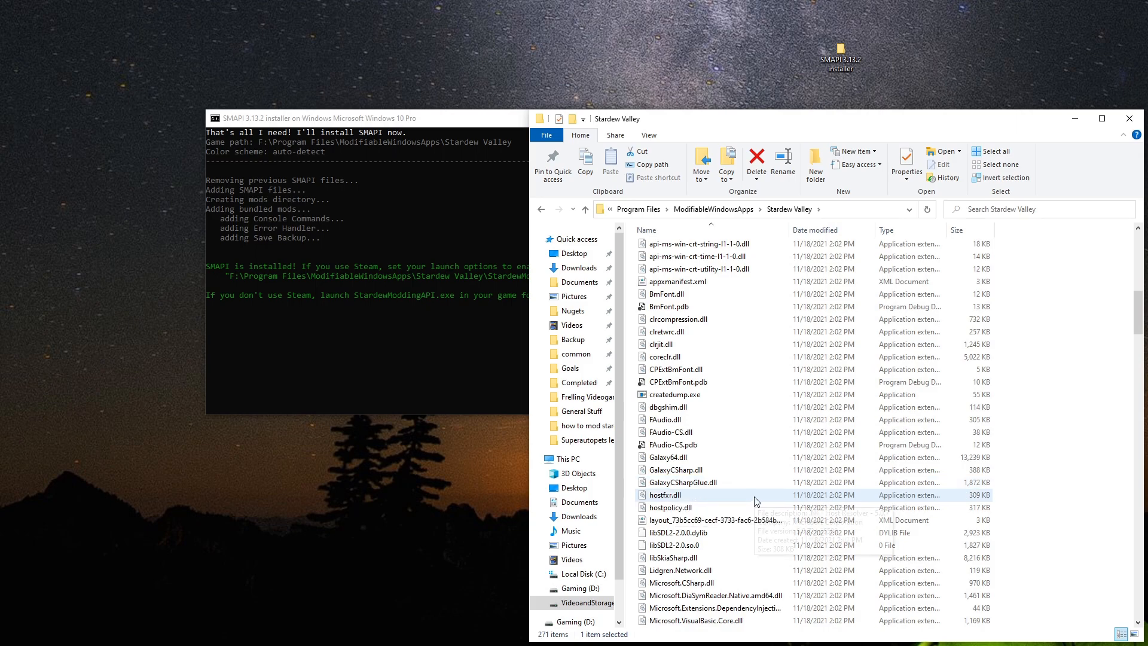
{"action": "scroll", "scroll_direction": "down", "scroll_amount": 3}
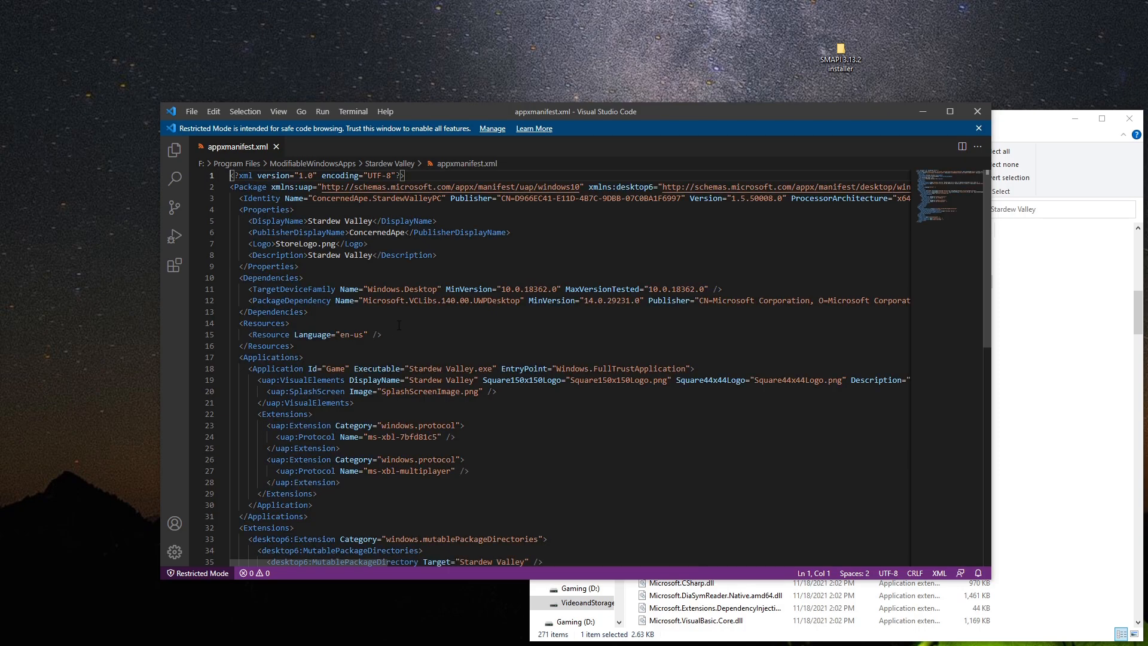
Inspect the VisualElements line of appxmanifest.xml before closing VS Code
{"action": "left_click", "coordinate": [495, 380]}
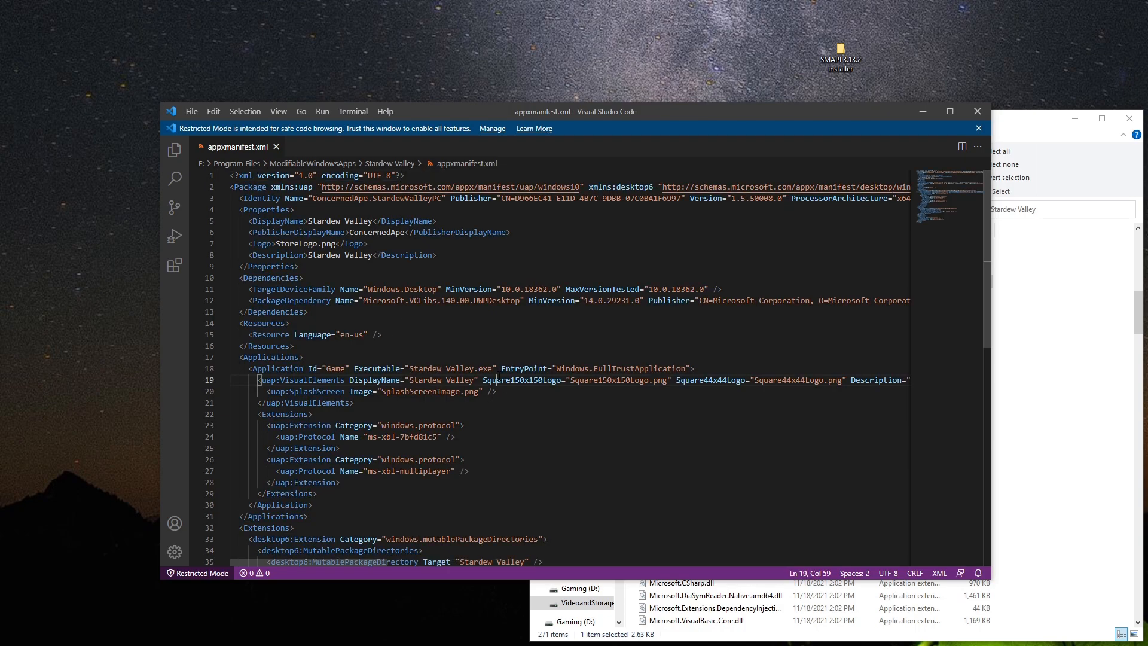
{"action": "double_click", "coordinate": [448, 379]}
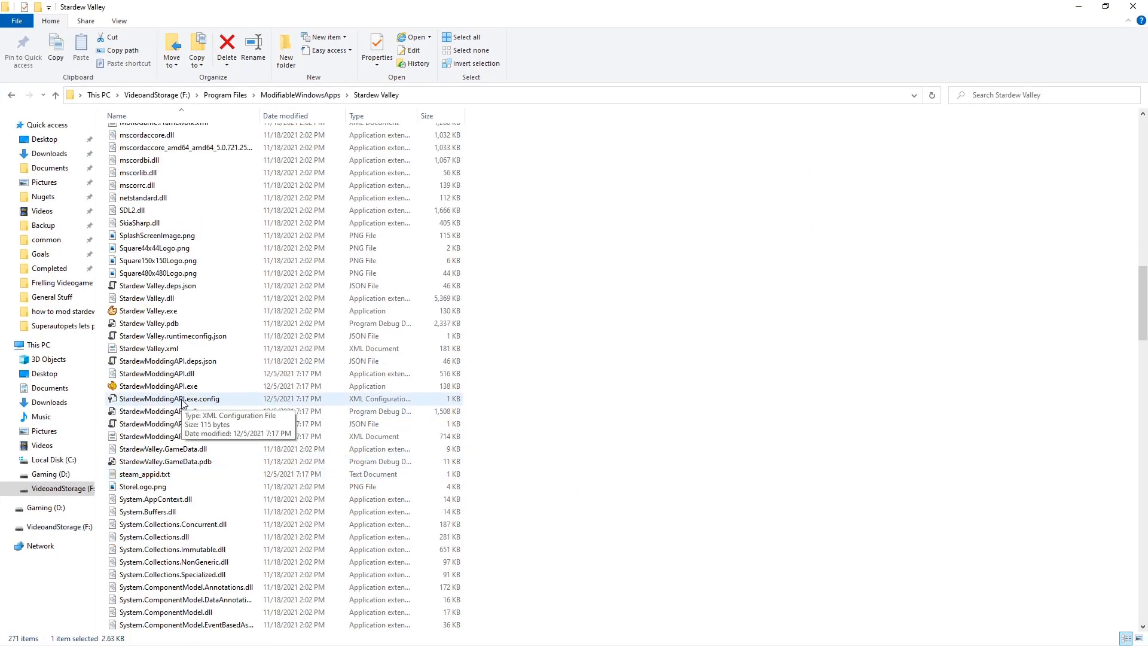
Rename Stardew Valley.exe to Stardew Valley Base.exe and begin renaming StardewModdingAPI.exe
{"action": "left_click", "coordinate": [149, 311]}
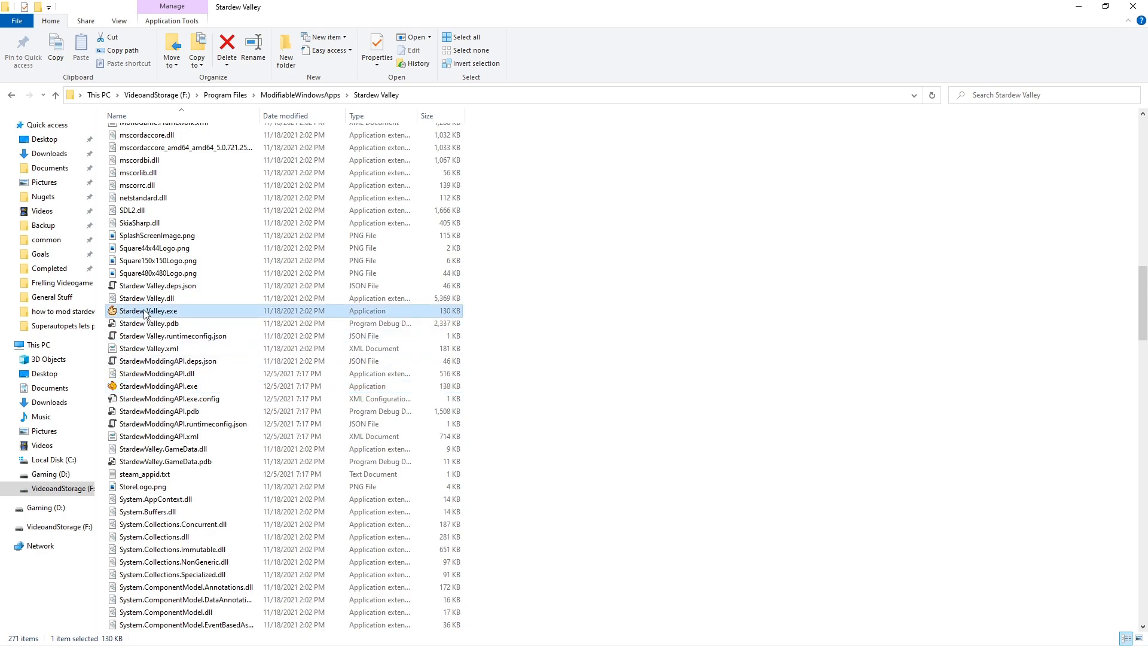
{"action": "left_click", "coordinate": [148, 311]}
{"action": "type", "text": " Base"}
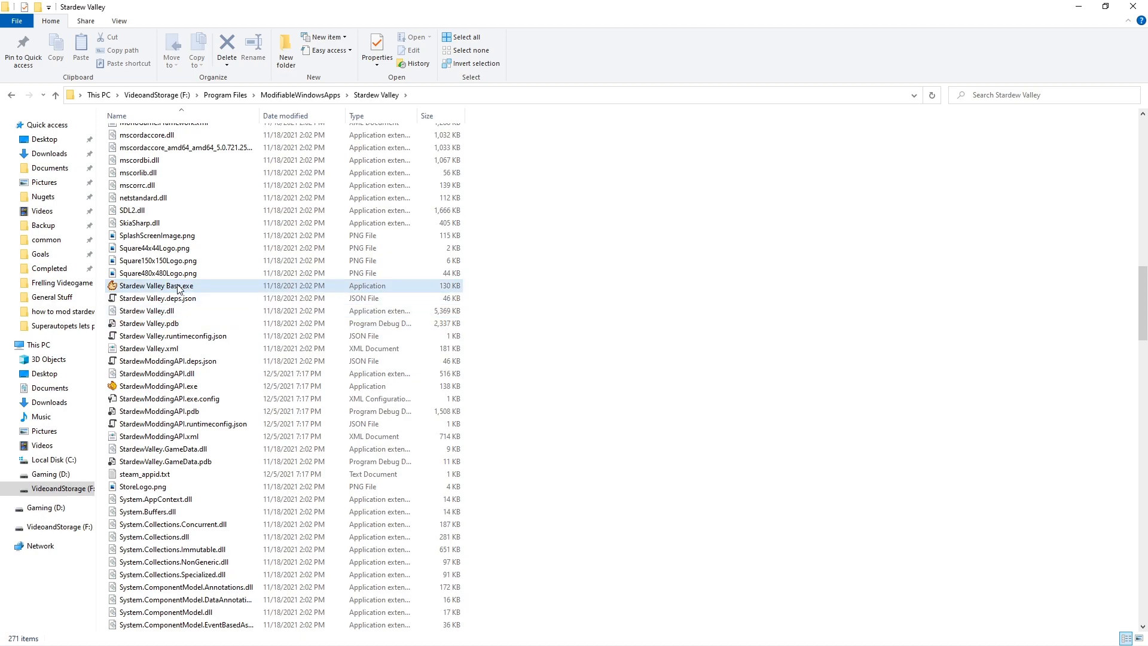
{"action": "left_click", "coordinate": [155, 286]}
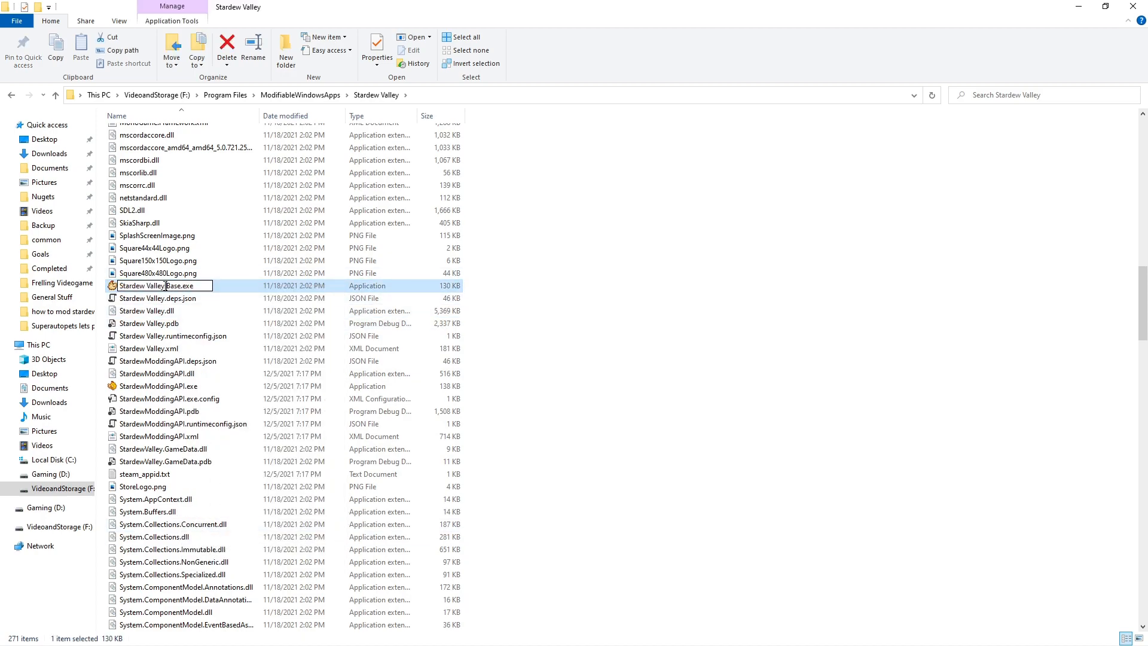
{"action": "right_click", "coordinate": [158, 386]}
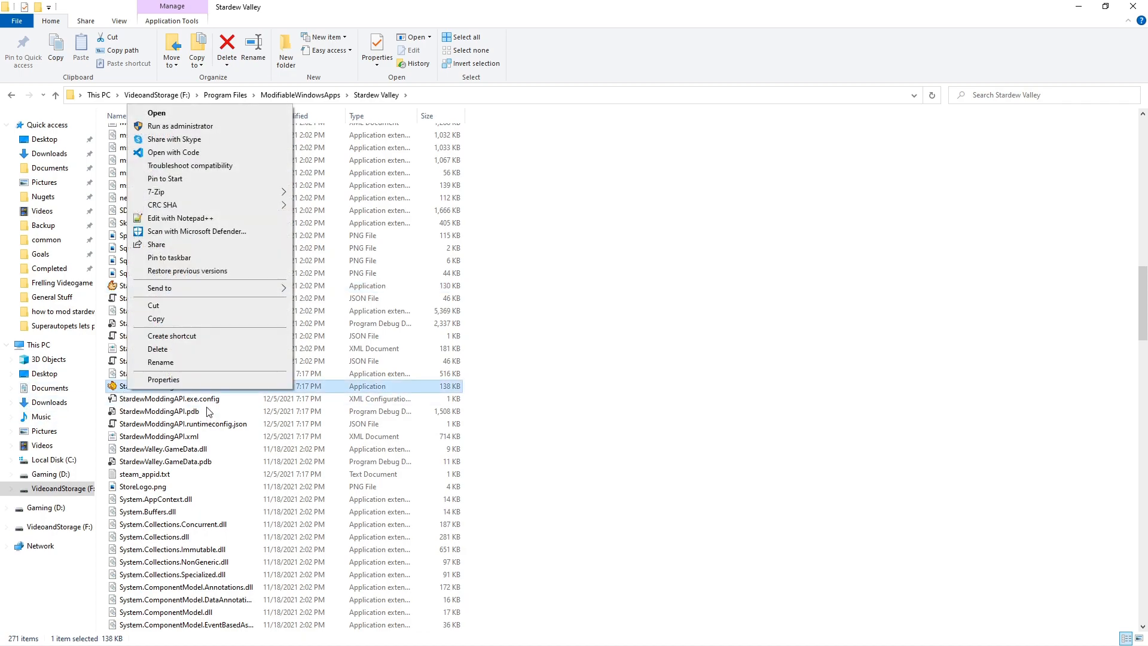
{"action": "left_click", "coordinate": [159, 361]}
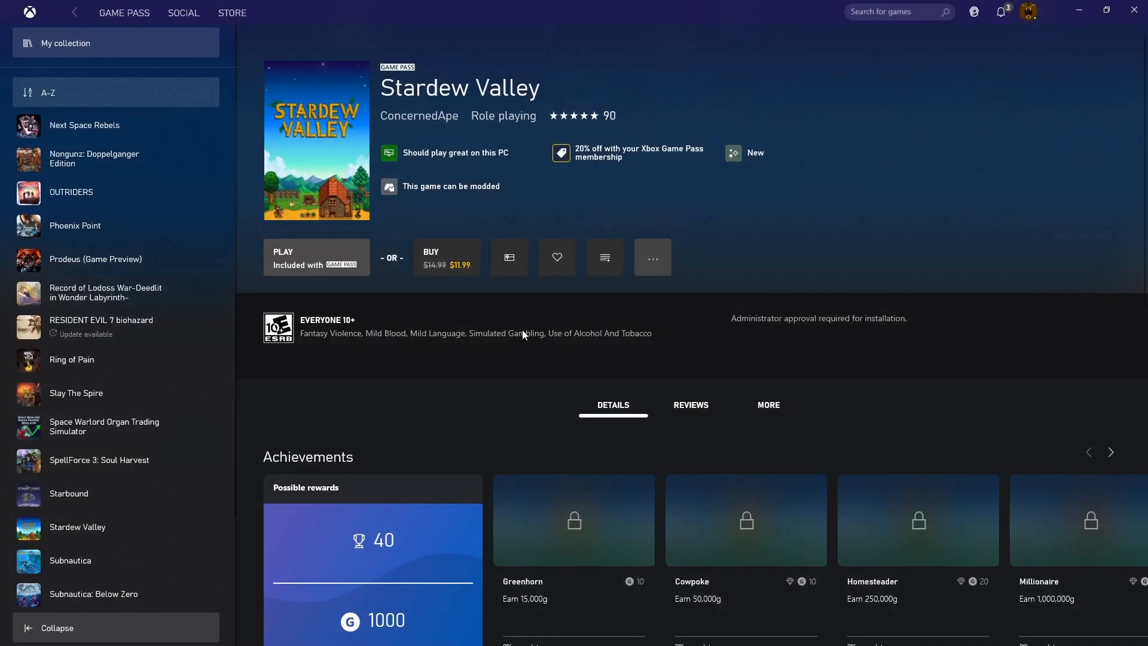
{"action": "mouse_move", "coordinate": [316, 257]}
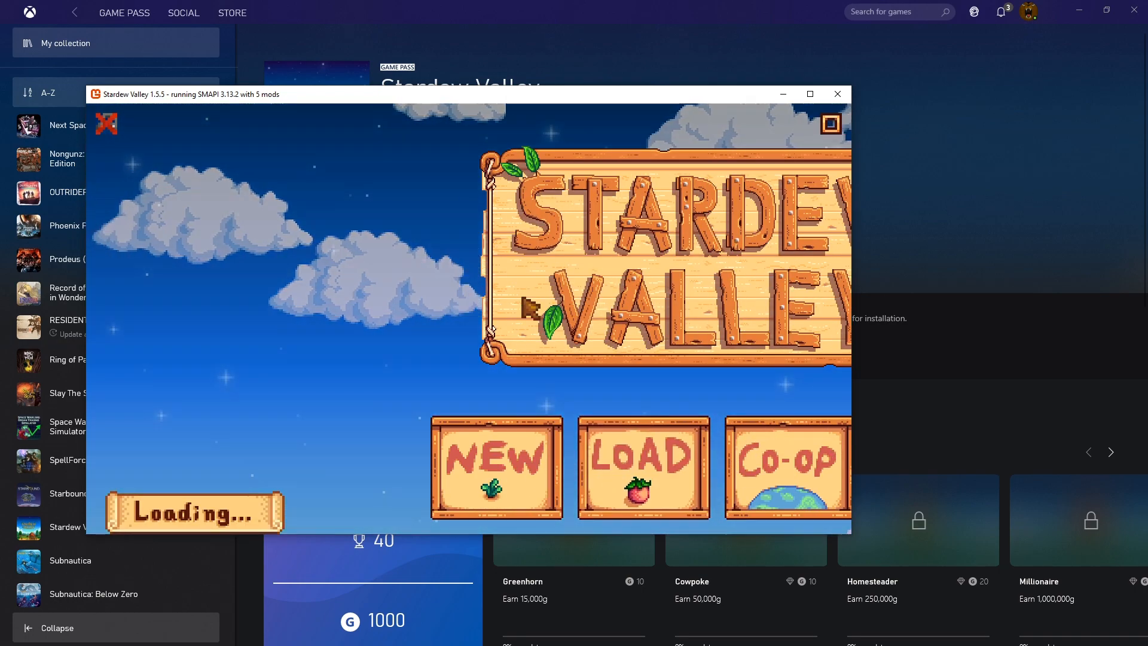
Load the first save slot, the Day 1 of Spring, Year 1 farm
{"action": "left_click", "coordinate": [643, 460]}
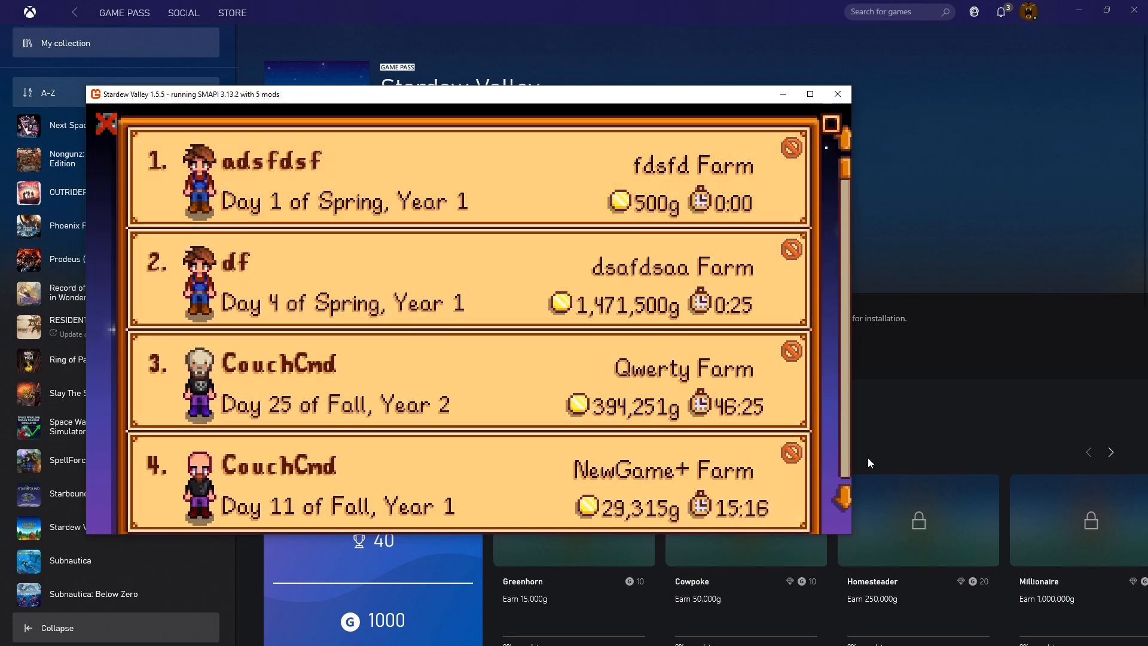
{"action": "left_click", "coordinate": [469, 180]}
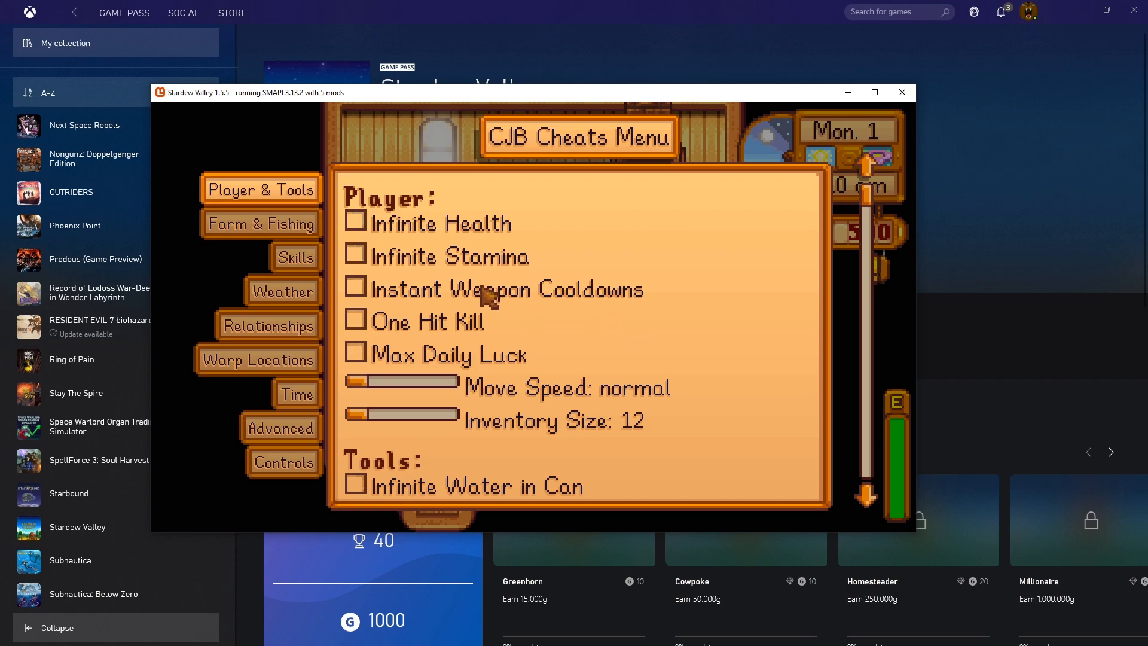
Browse the CJB Cheats Menu's Skills page, then its Weather Tomorrow options (Sunny)
{"action": "left_click", "coordinate": [295, 258]}
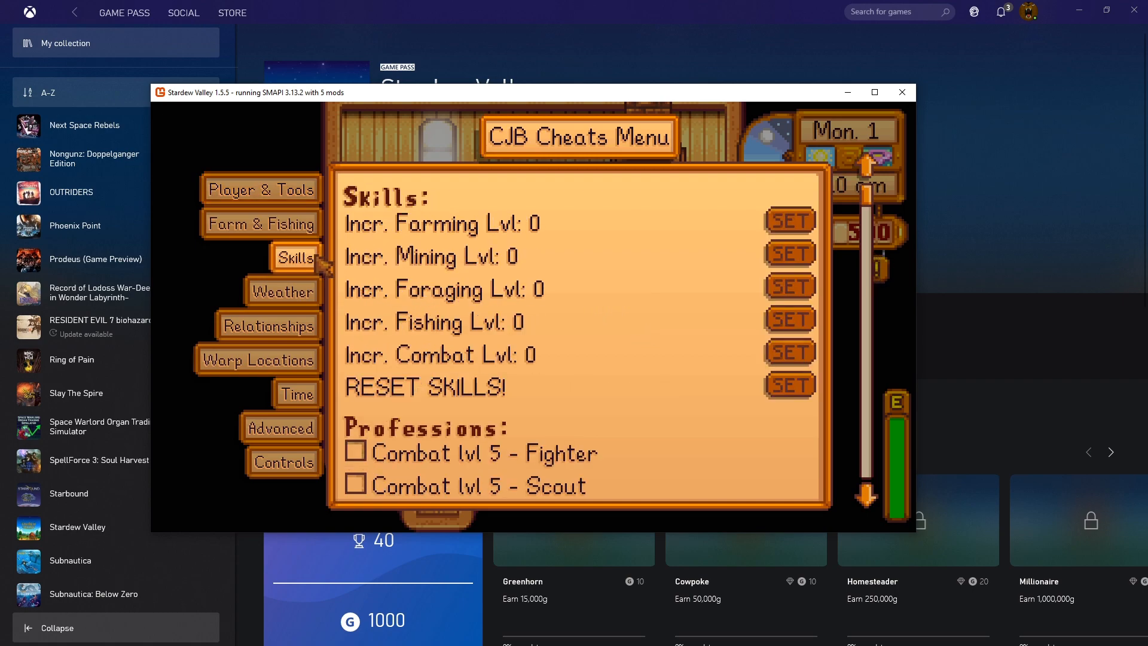
{"action": "left_click", "coordinate": [282, 292]}
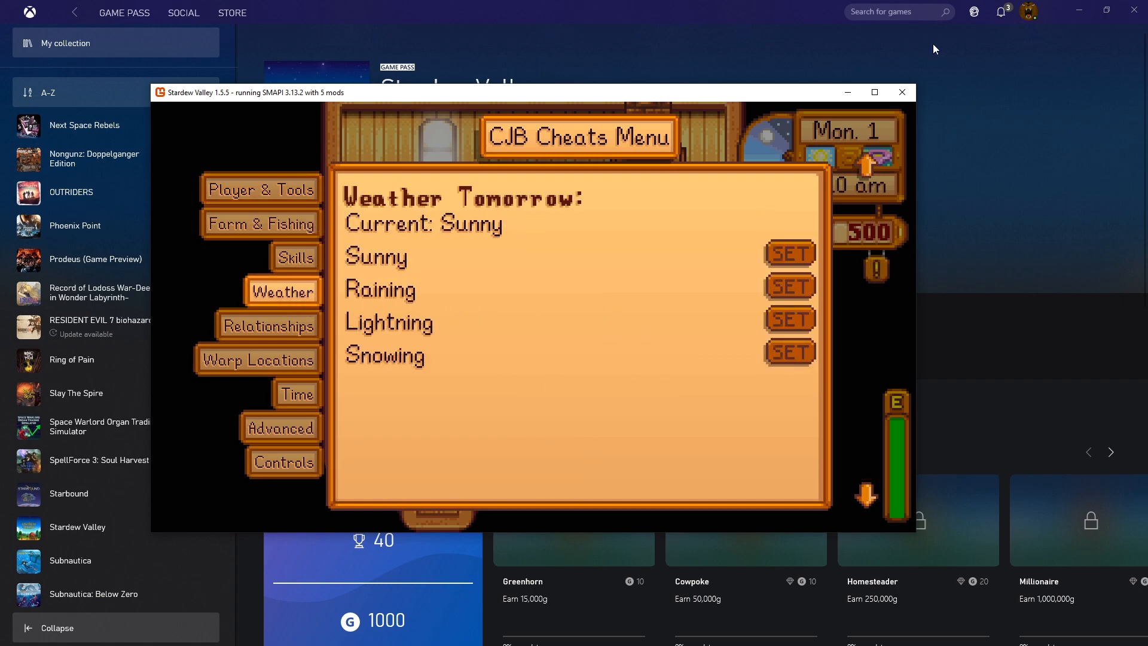
{"action": "mouse_move", "coordinate": [755, 176]}
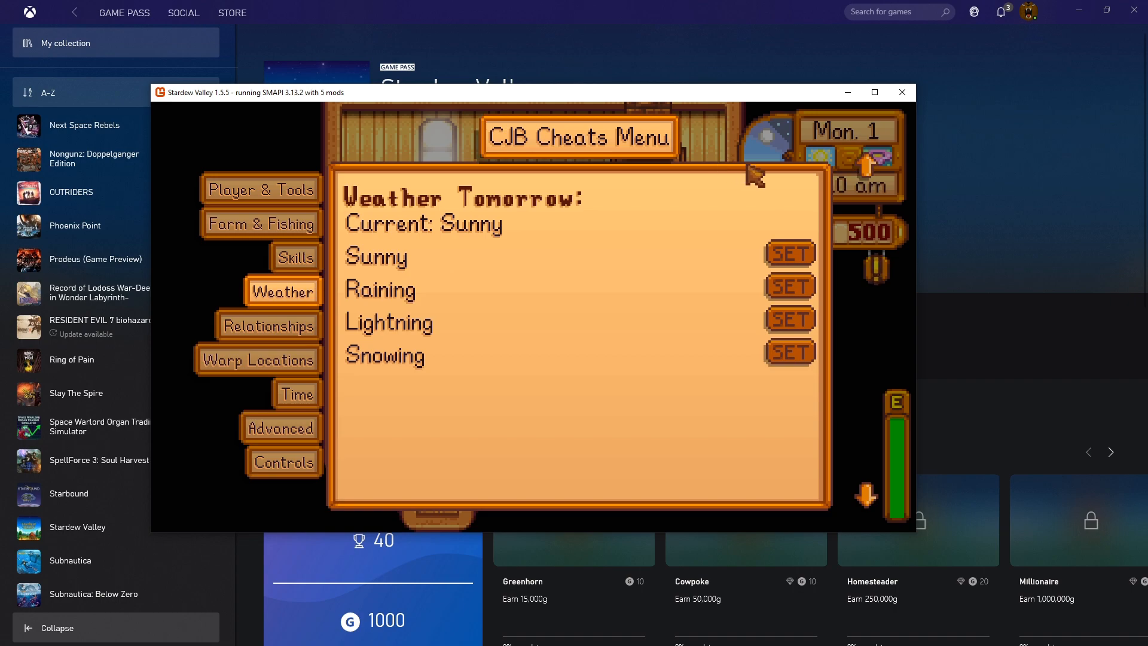